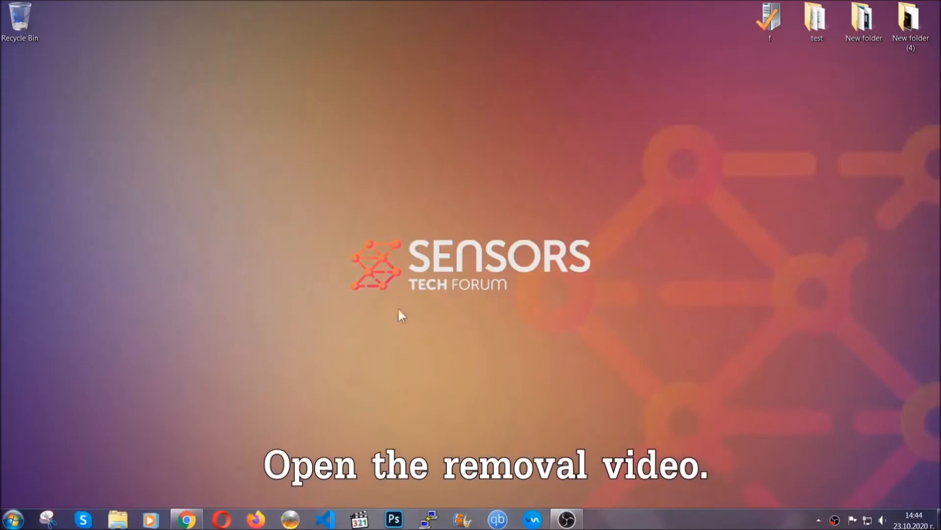
# Step: Follow the removal video's description link to SensorsTechForum and download SpyHunter-Installer.exe
pyautogui.click(186, 518)
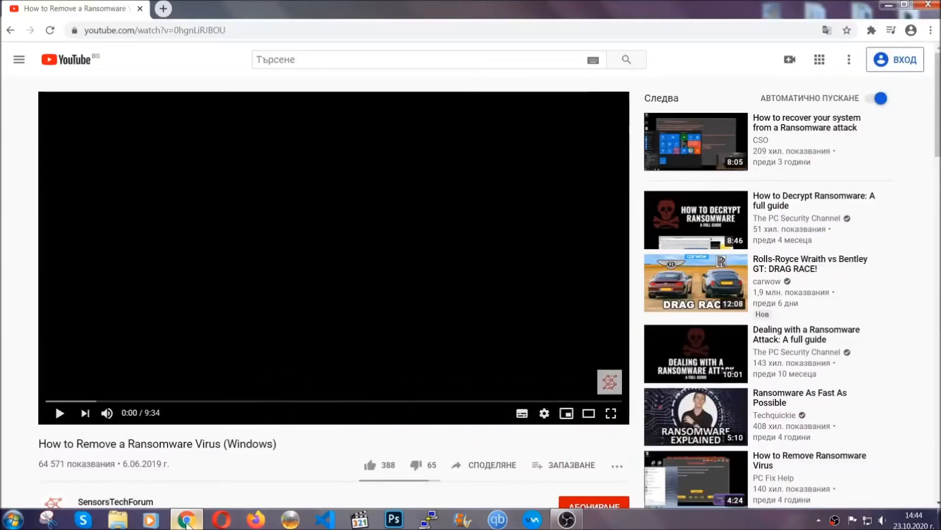
pyautogui.scroll(-3)
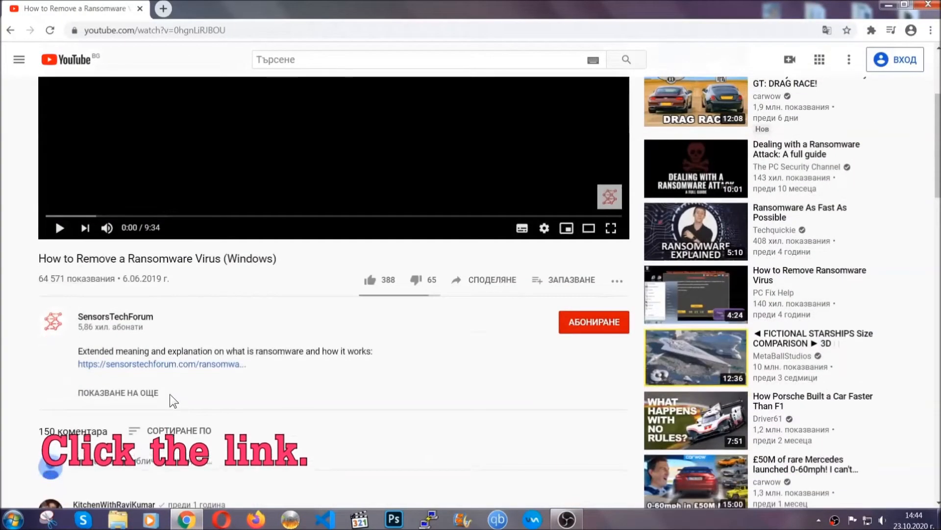
pyautogui.click(160, 364)
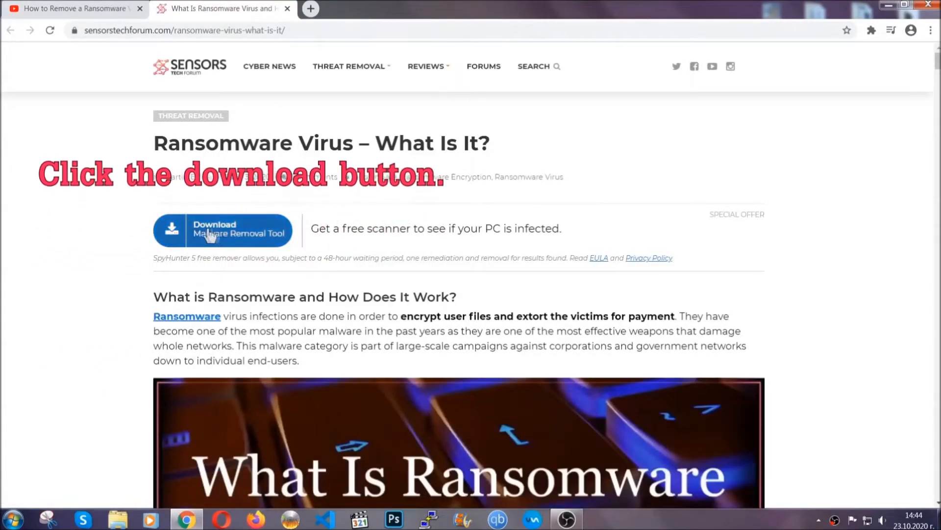
pyautogui.click(222, 230)
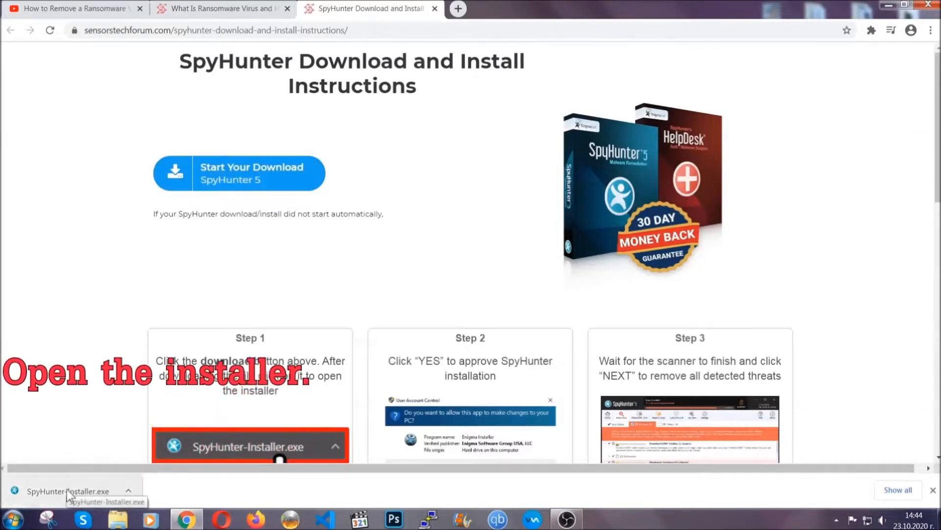
# Step: Run SpyHunter-Installer.exe, choose English, accept the EULA, install and finish setup
pyautogui.click(66, 490)
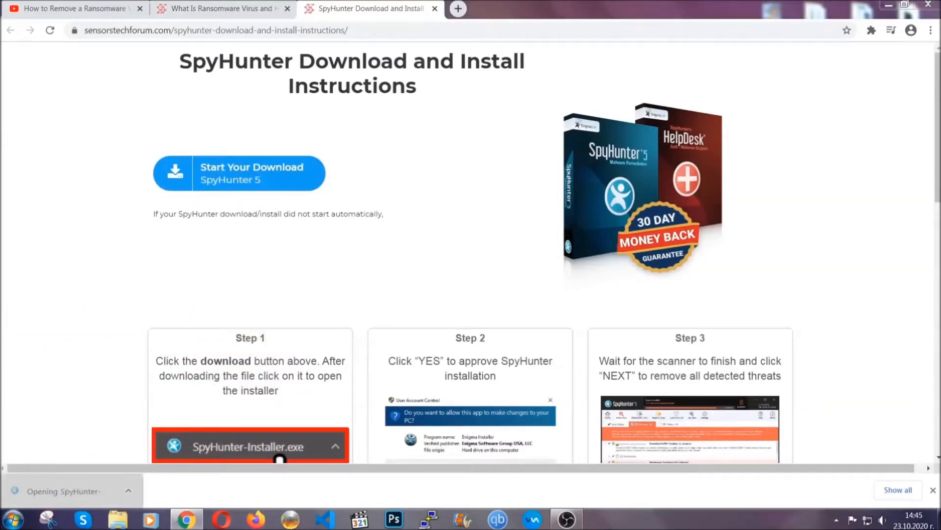
pyautogui.click(249, 446)
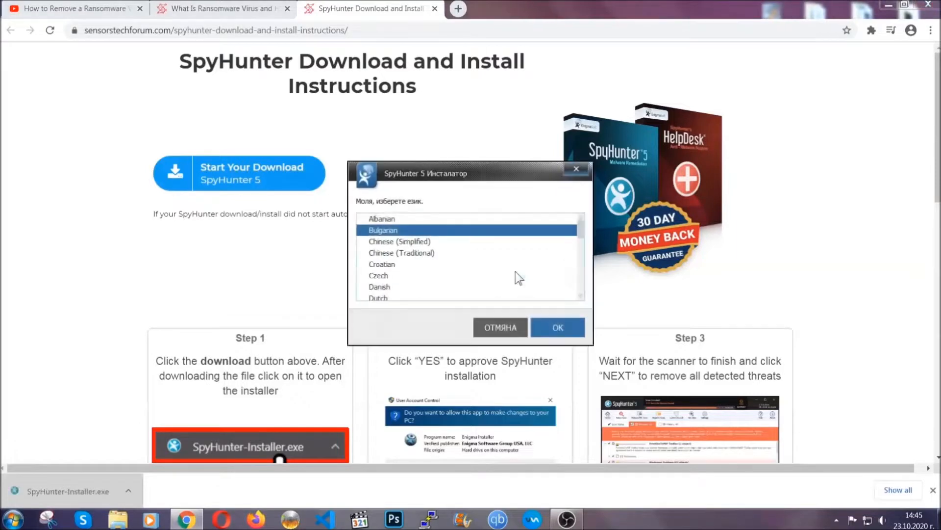
pyautogui.scroll(-3)
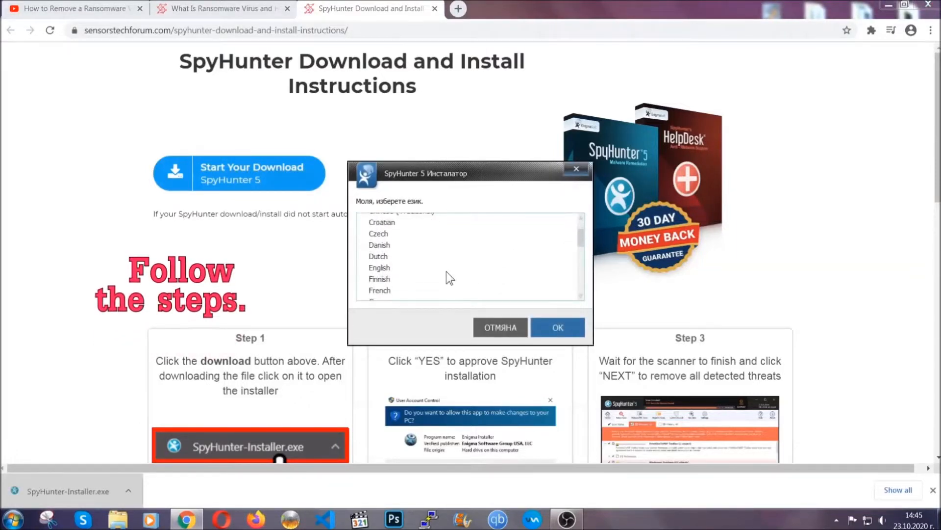
pyautogui.click(380, 267)
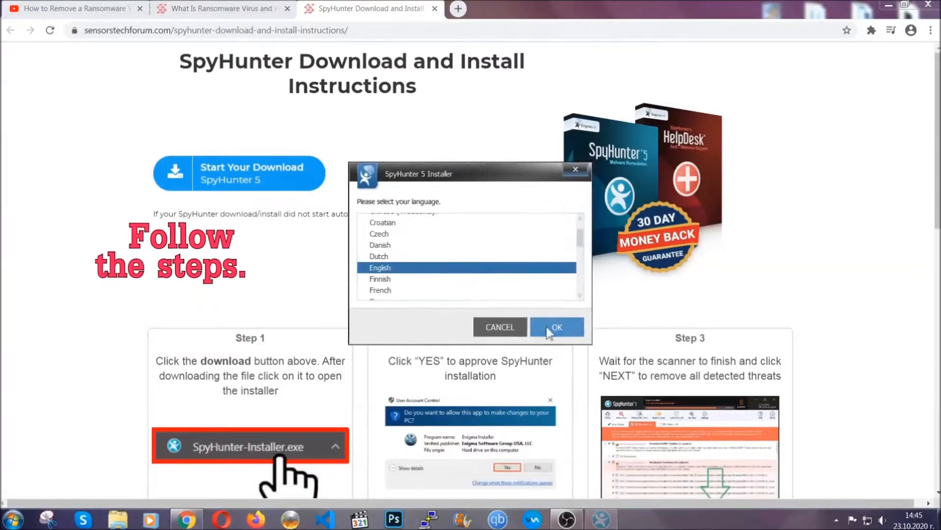
pyautogui.click(555, 327)
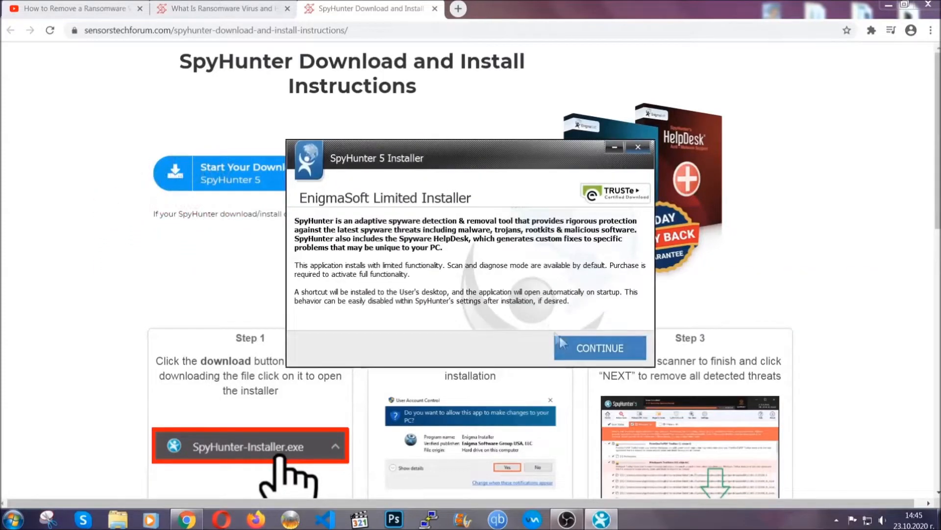
pyautogui.click(599, 347)
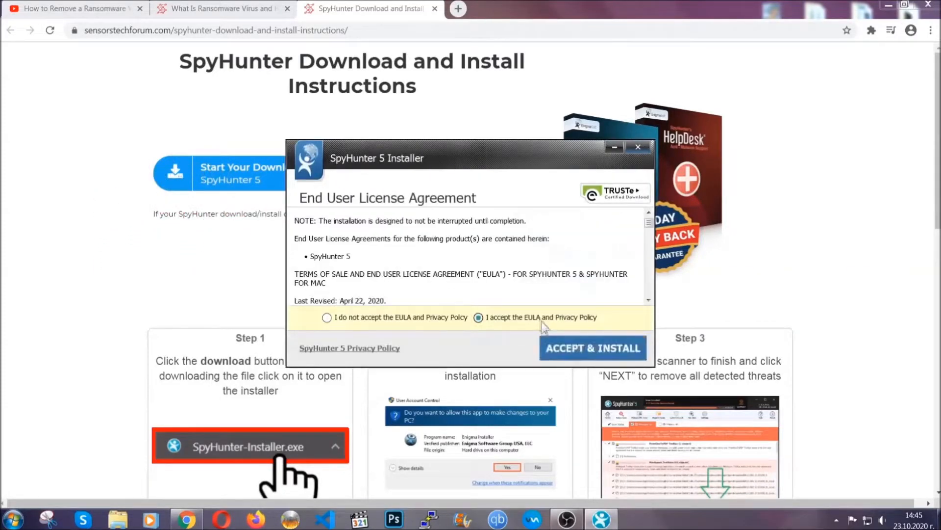
pyautogui.click(592, 348)
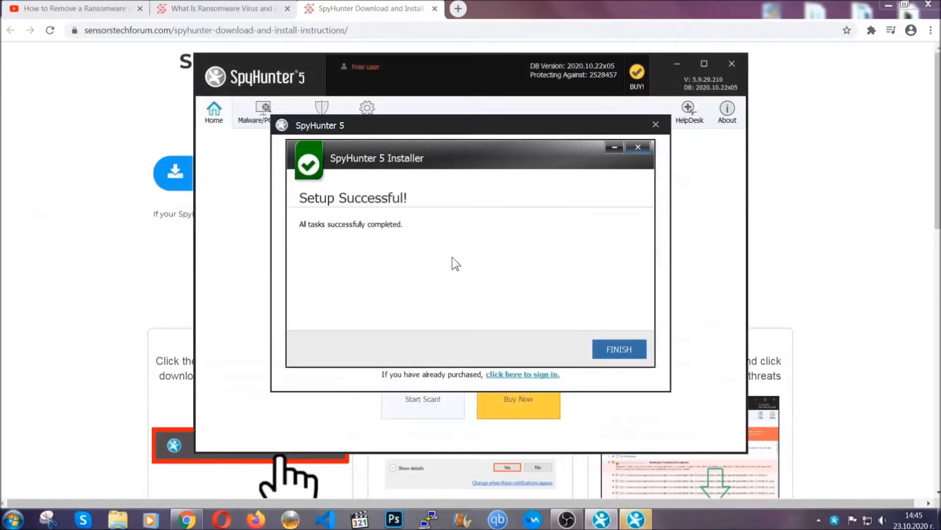
pyautogui.click(619, 348)
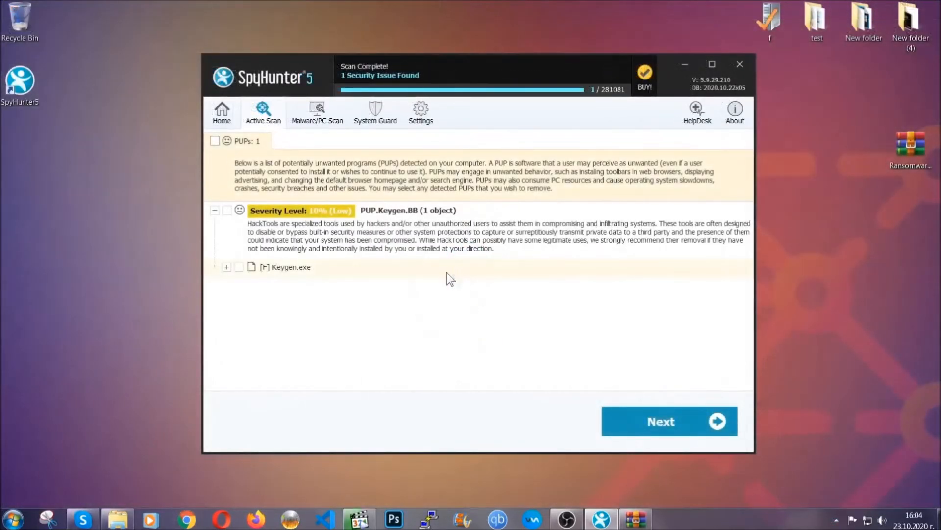
# Step: Remove the detected PUP.Keygen.BB threat from the SpyHunter scan results
pyautogui.click(214, 141)
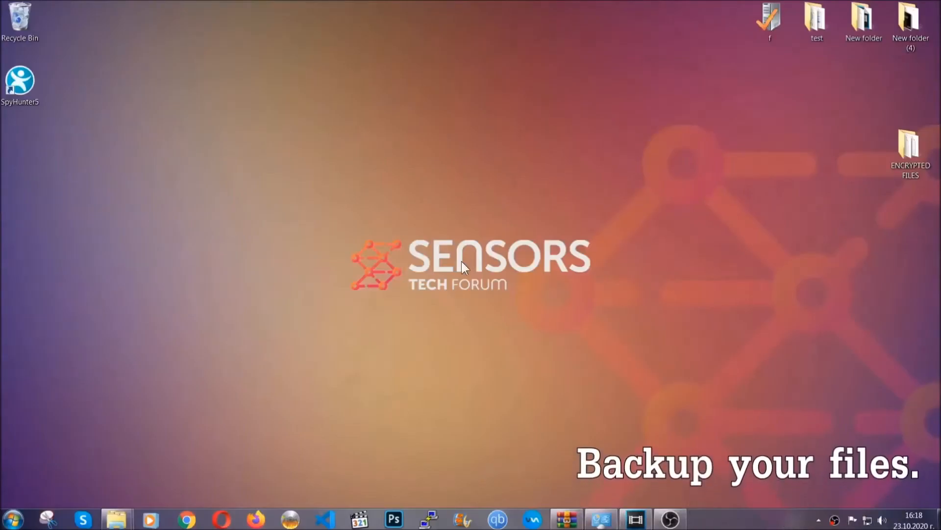
# Step: Copy the six .efji files from ENCRYPTED FILES onto FLASH DRIVE (H:), then close it
pyautogui.click(910, 147)
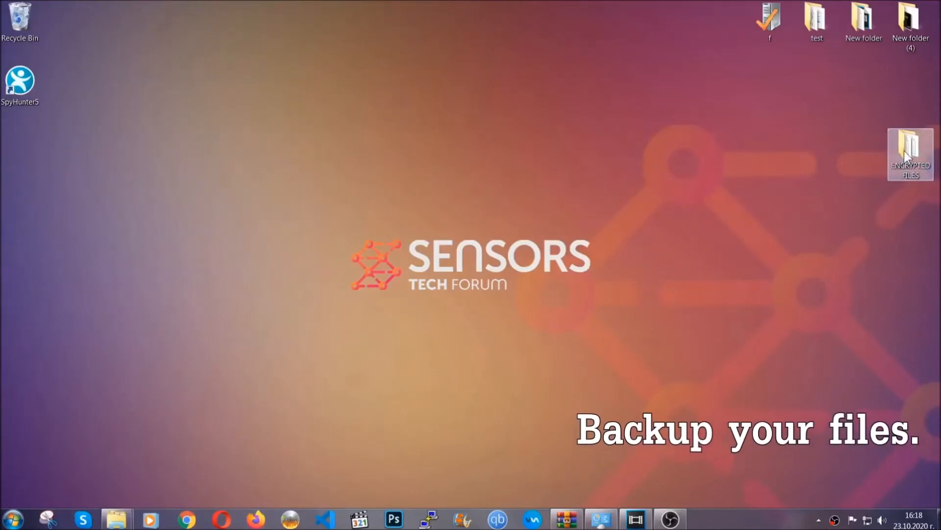
pyautogui.doubleClick(910, 153)
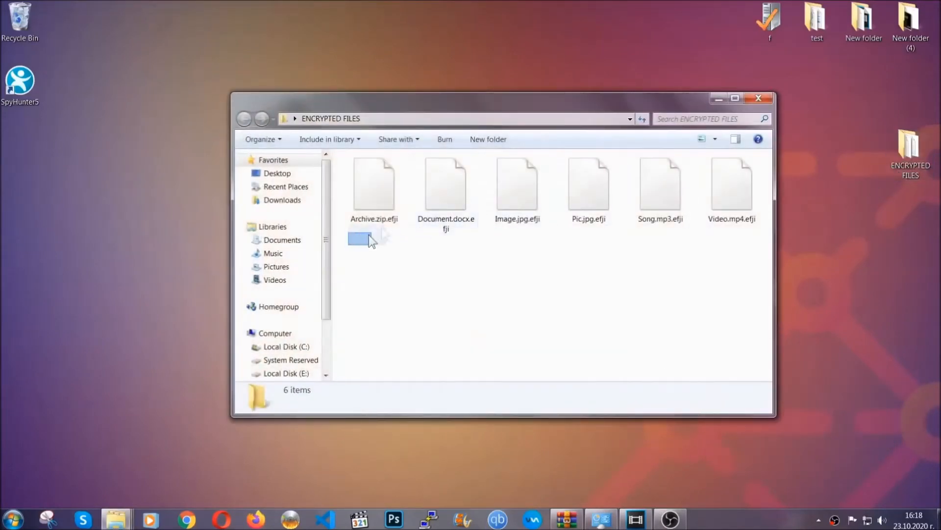
pyautogui.rightClick(738, 180)
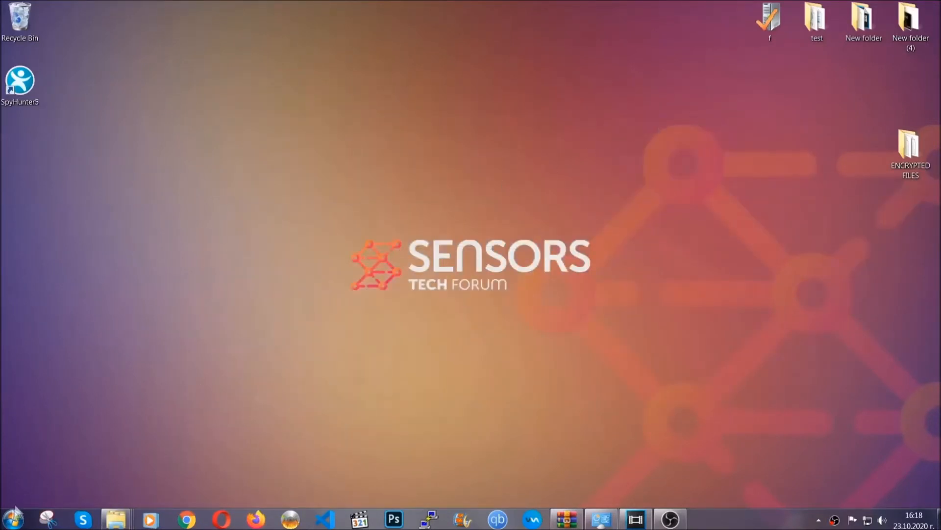
pyautogui.click(12, 518)
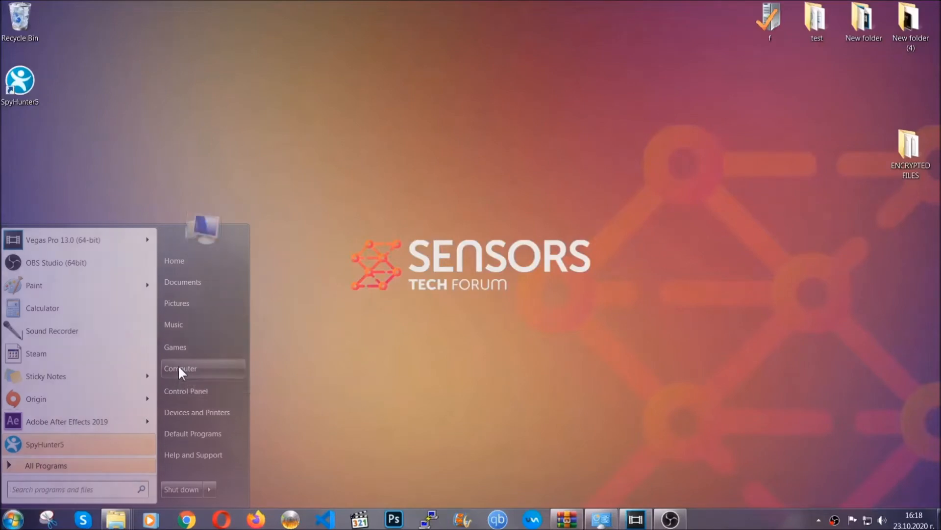
pyautogui.click(180, 369)
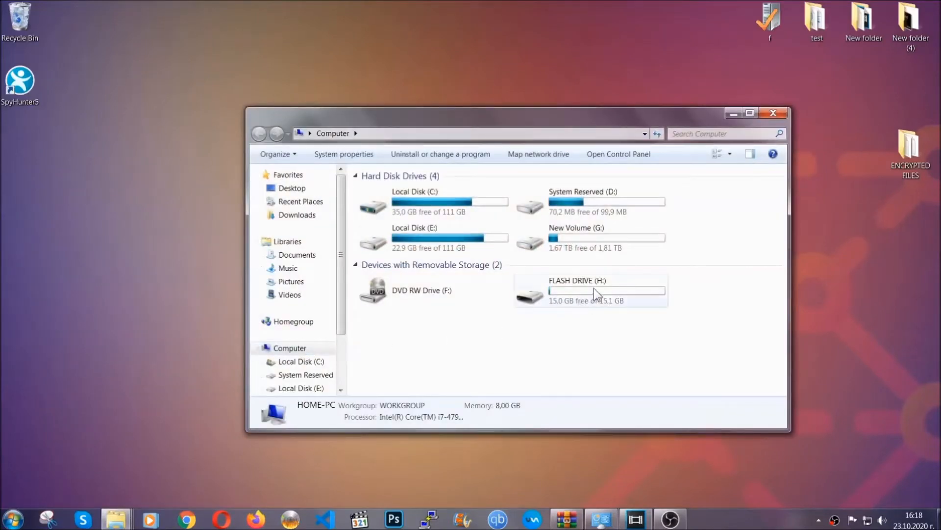
pyautogui.doubleClick(577, 280)
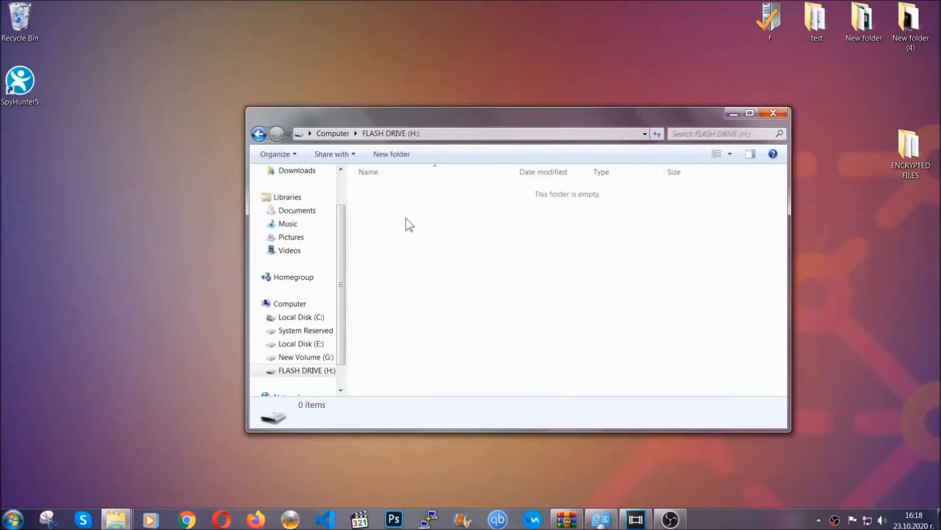
pyautogui.rightClick(409, 225)
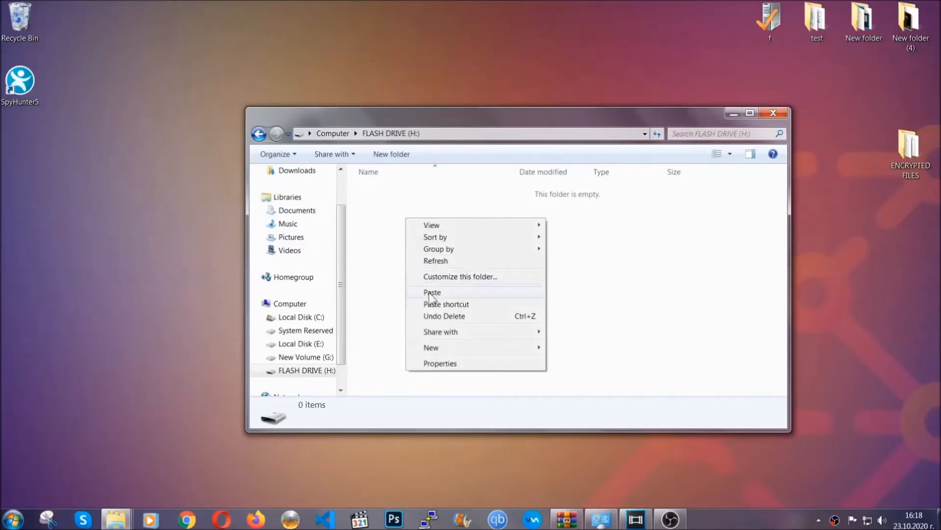
pyautogui.click(431, 293)
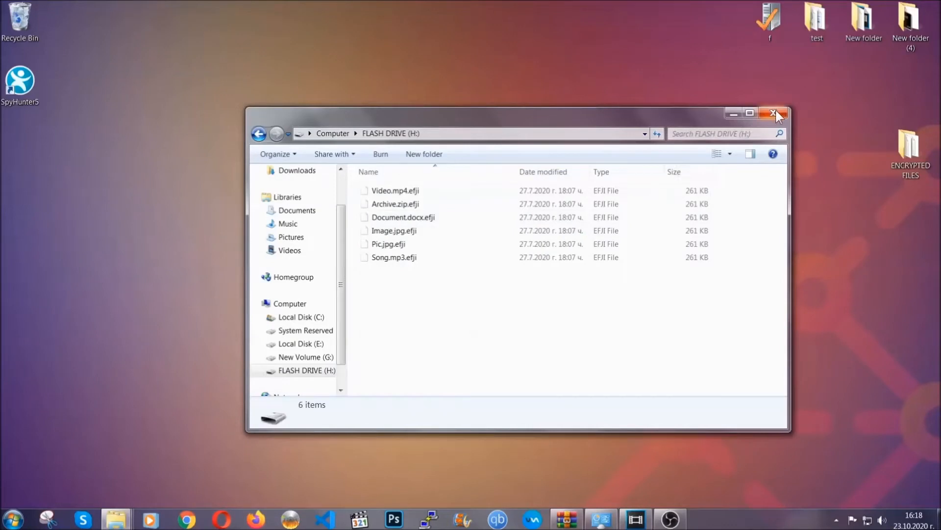
pyautogui.click(775, 113)
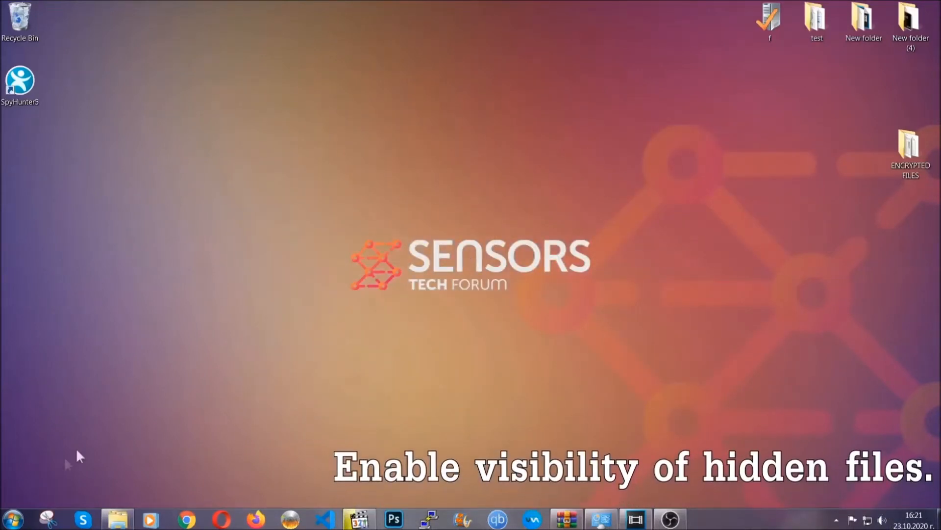
# Step: Search 'show hidden files and folders' and enable showing hidden files, folders and drives
pyautogui.click(11, 518)
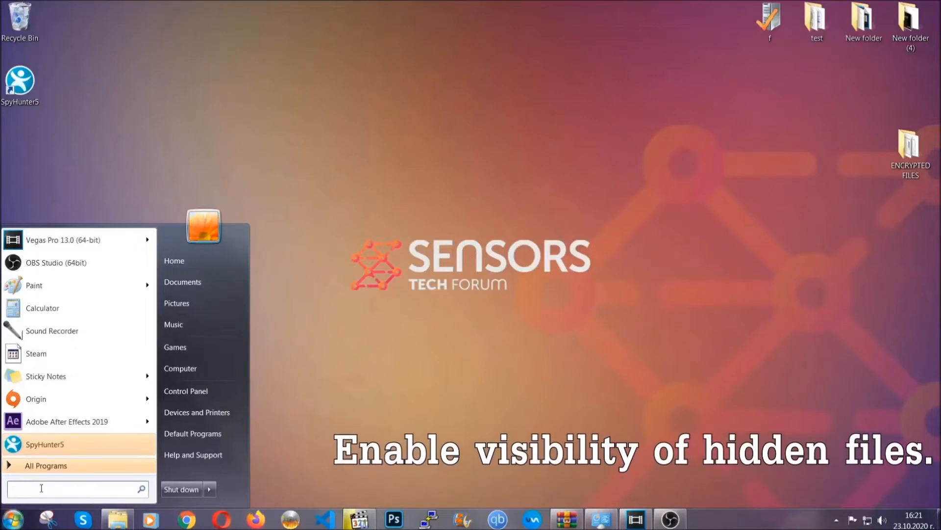
pyautogui.write('s')
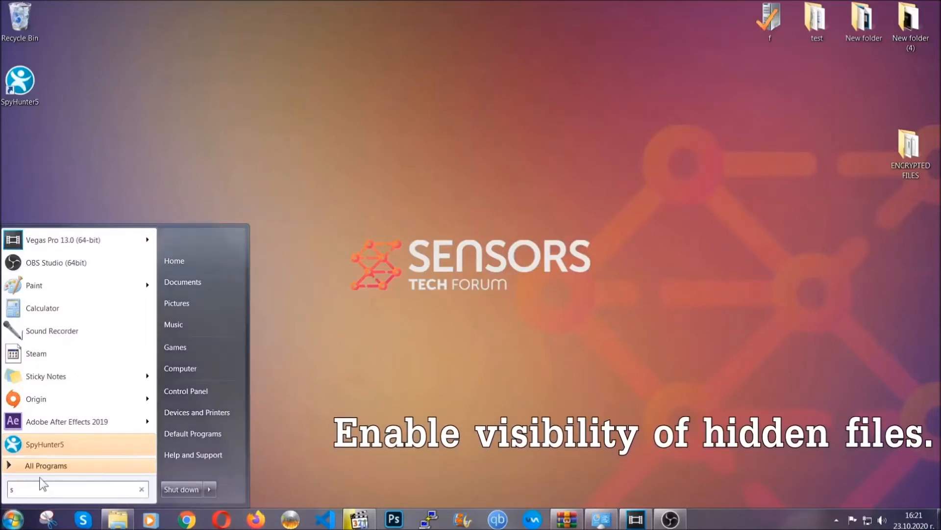
pyautogui.write('how')
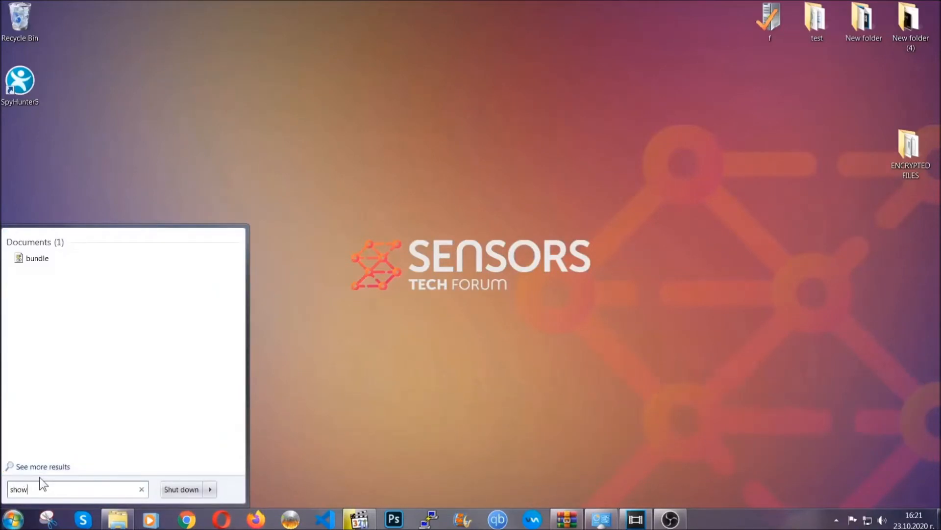
pyautogui.write('hidden files')
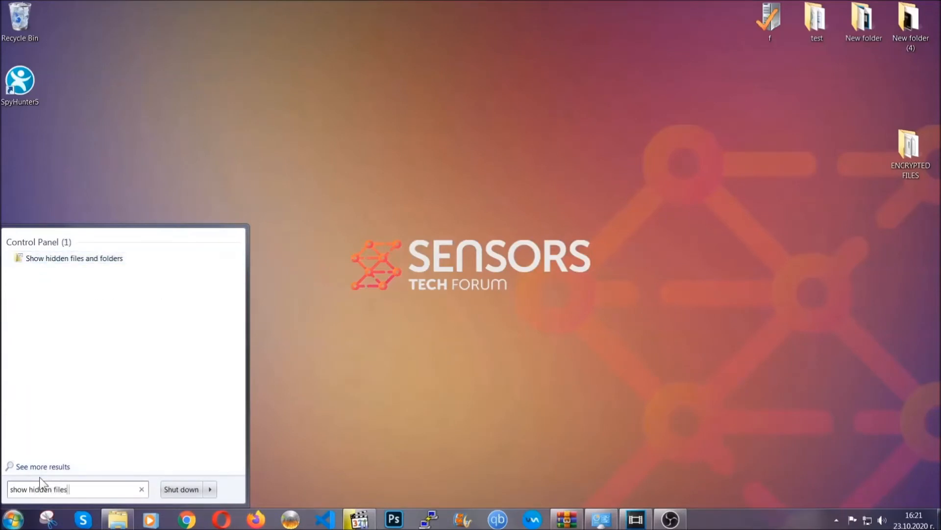
pyautogui.write('and folders')
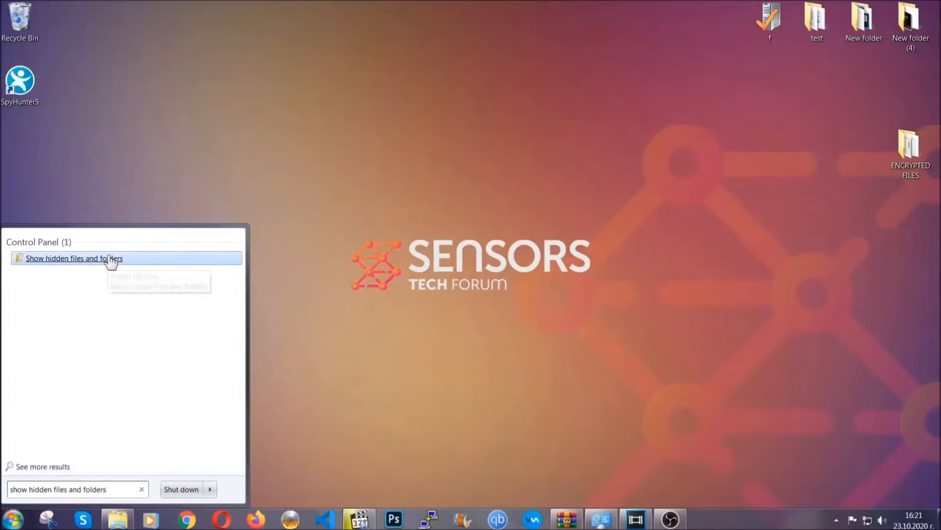
pyautogui.click(74, 257)
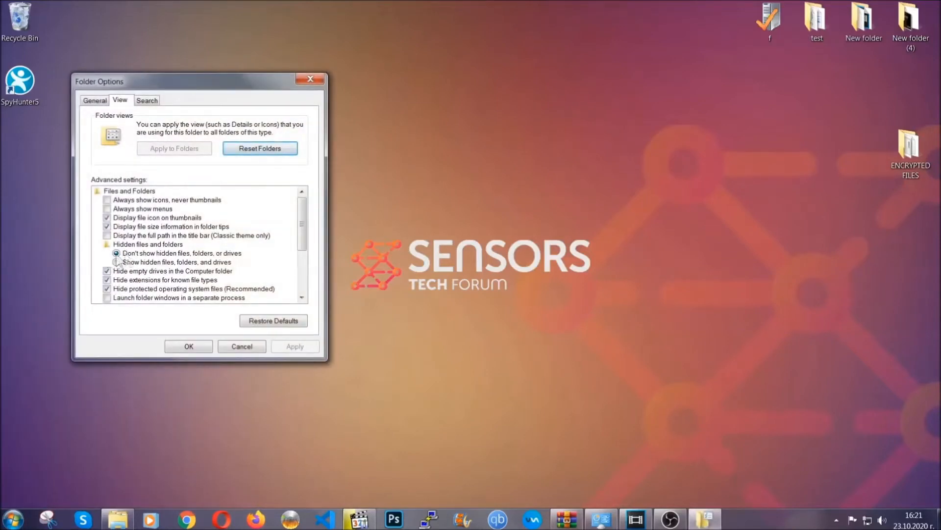
pyautogui.click(116, 262)
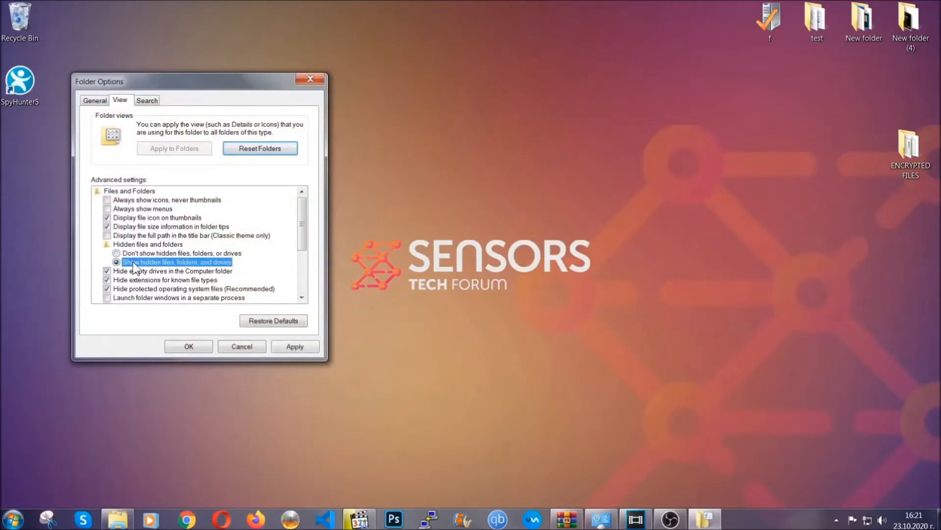
pyautogui.click(295, 345)
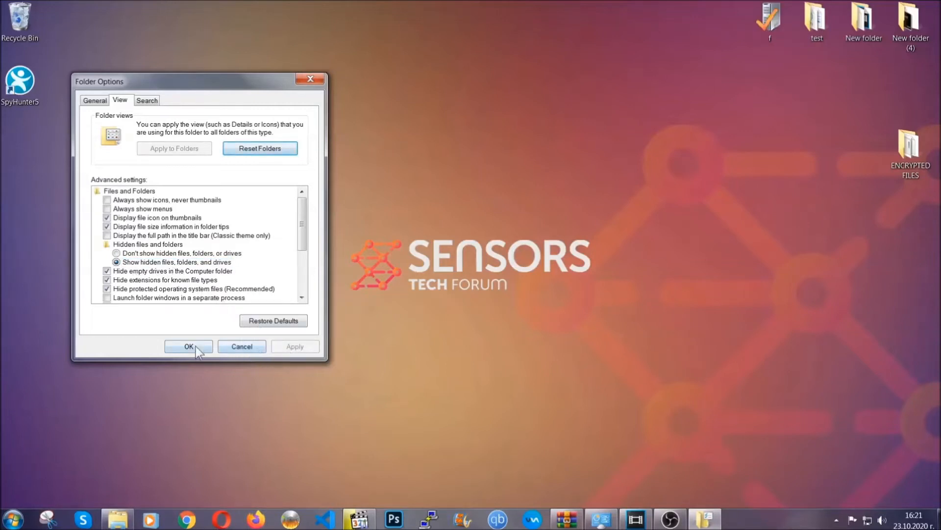
pyautogui.click(187, 346)
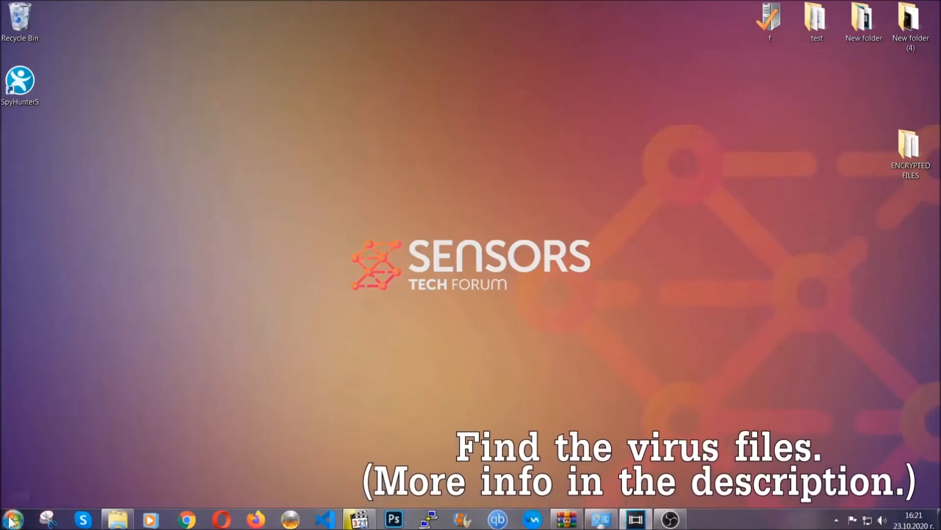
# Step: Search Computer for executables named Example Virus Name using an extension:exe filter
pyautogui.click(11, 519)
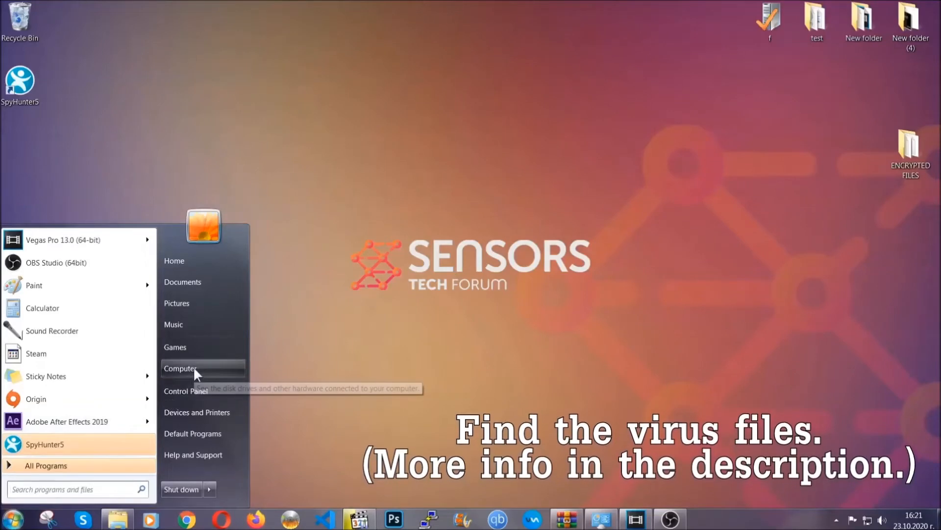
pyautogui.click(181, 368)
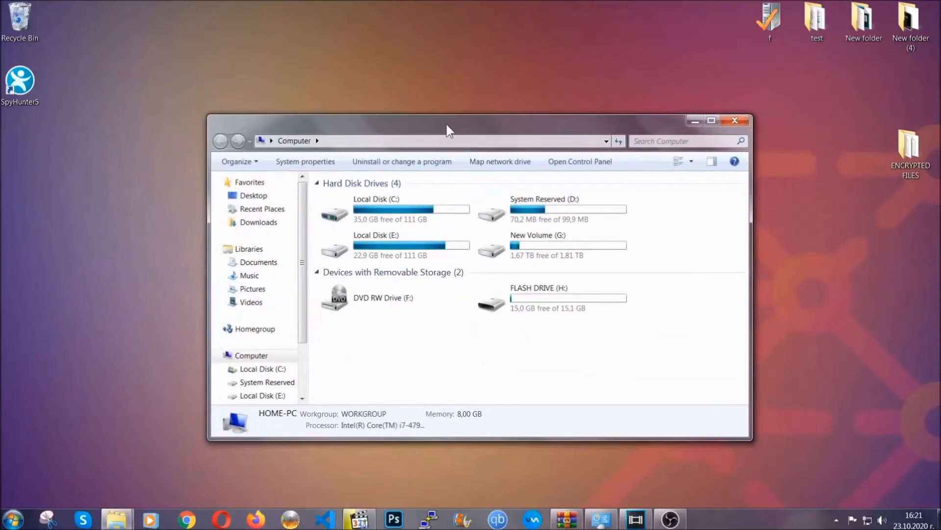
pyautogui.click(684, 141)
pyautogui.write('files')
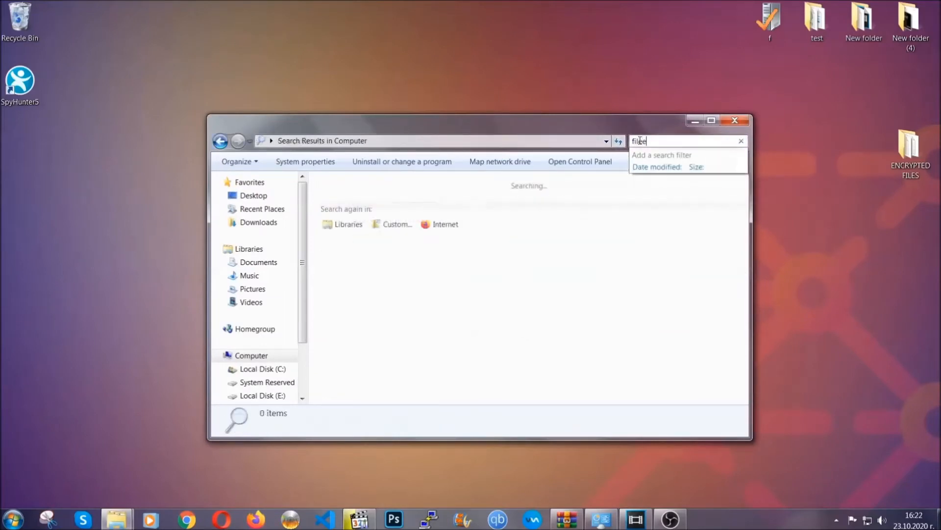
pyautogui.write('extension')
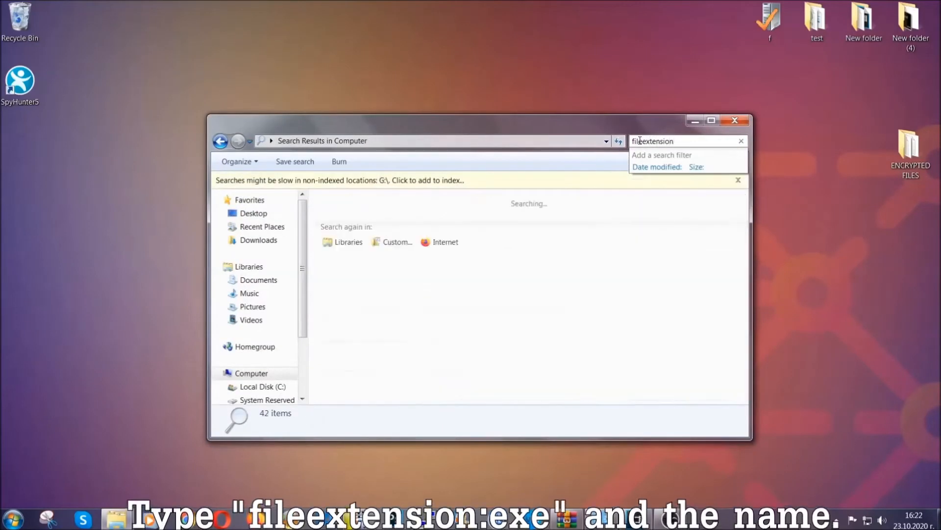
pyautogui.write(':exe E')
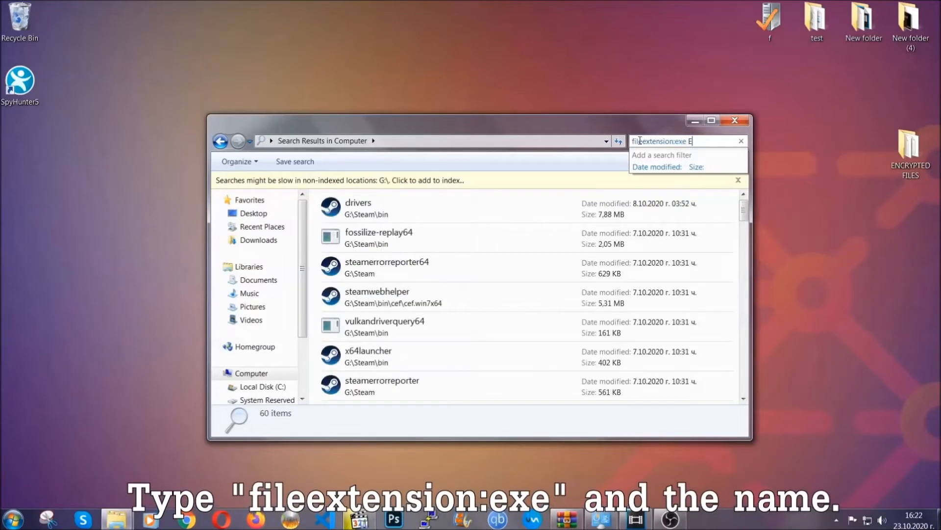
pyautogui.write('Example Virus Name')
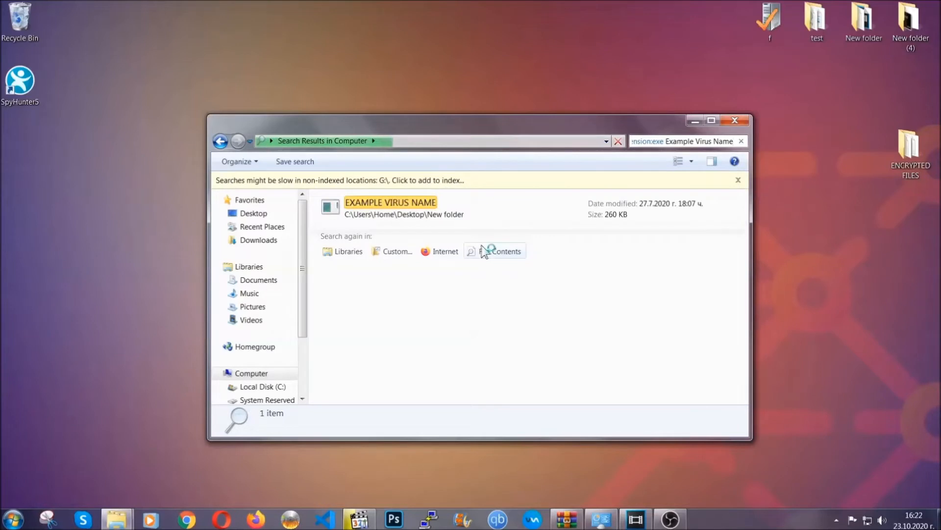
# Step: Delete EXAMPLE VIRUS NAME to the Recycle Bin and close the search window
pyautogui.click(391, 207)
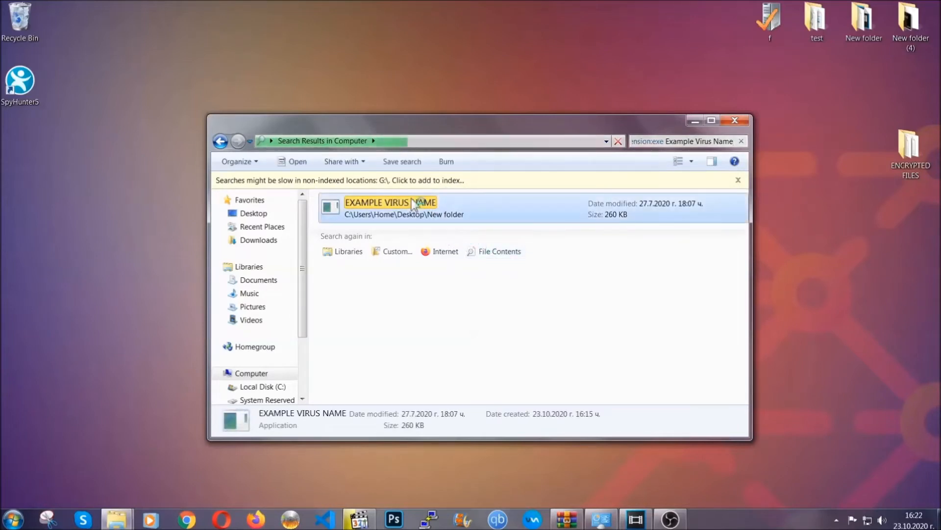
pyautogui.rightClick(390, 207)
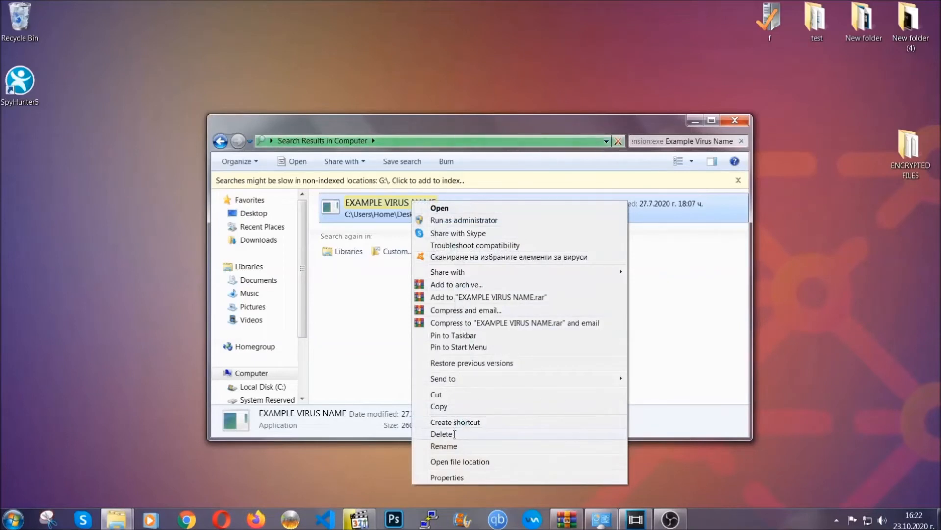
pyautogui.click(442, 434)
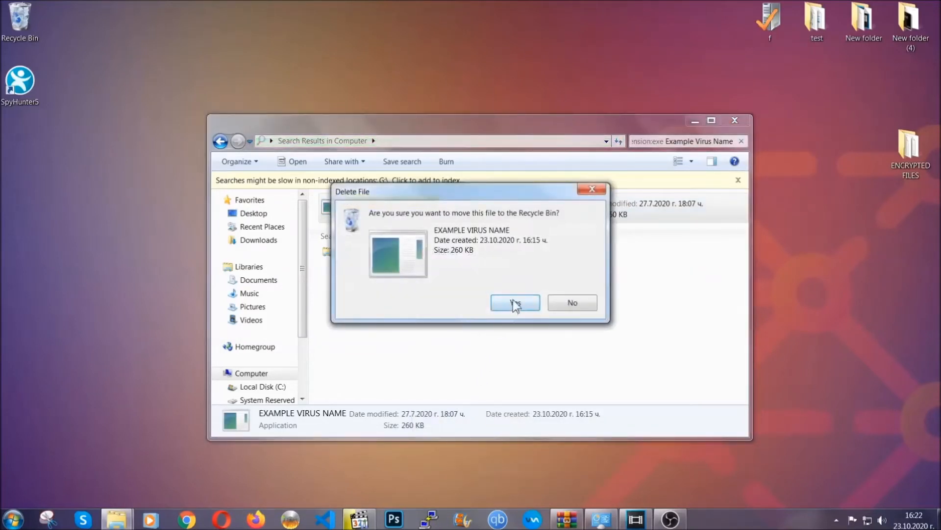
pyautogui.click(515, 302)
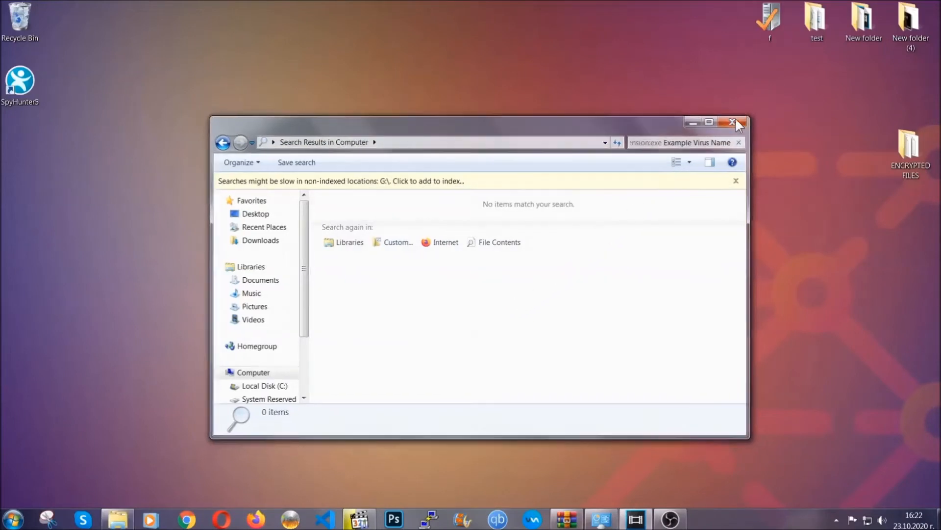
pyautogui.click(733, 122)
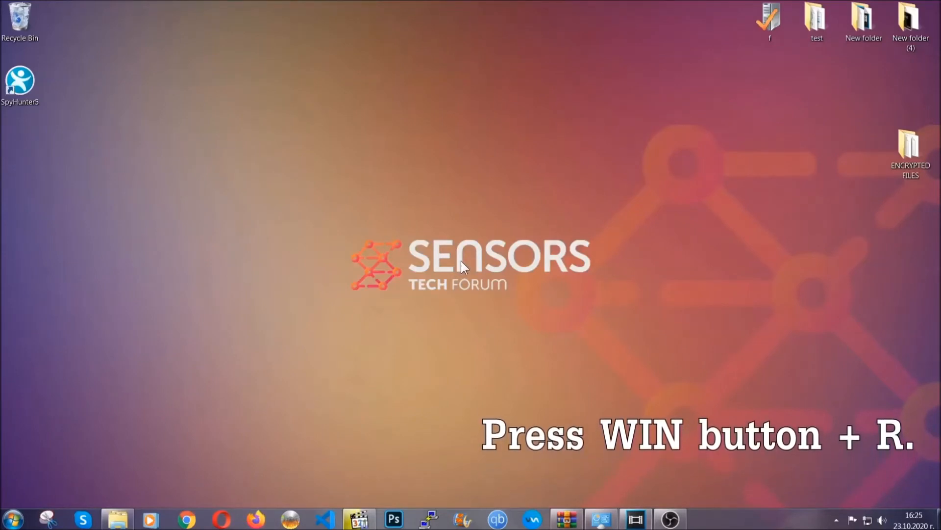
pyautogui.press('win+r')
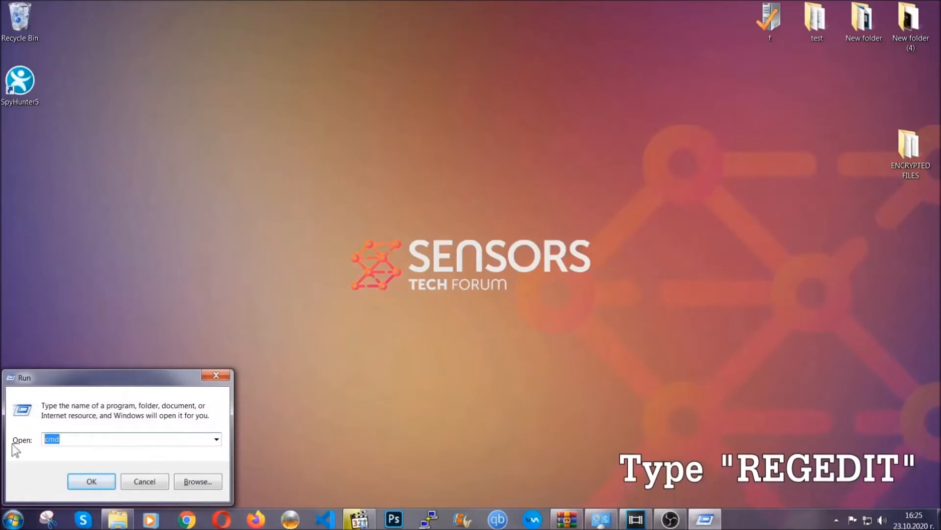
# Step: Launch REGEDIT from the Run prompt
pyautogui.write('REGEDIT')
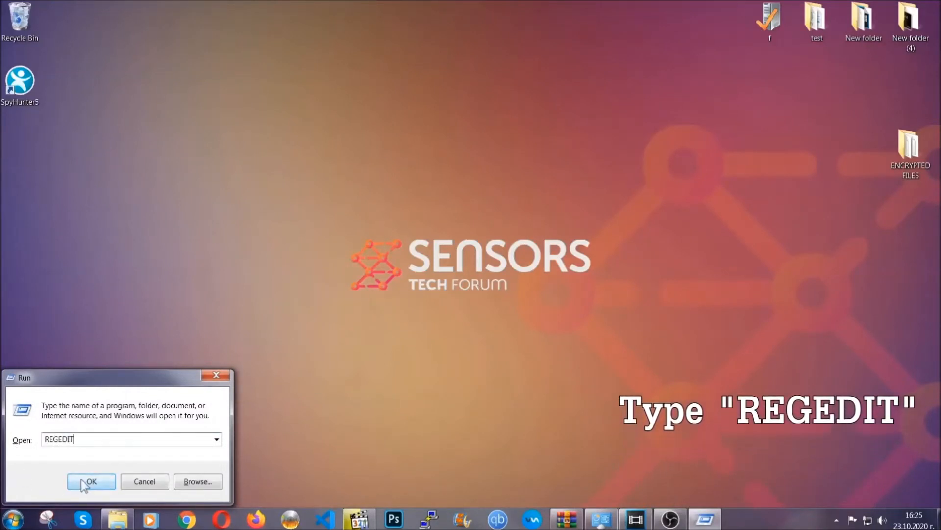
pyautogui.click(91, 481)
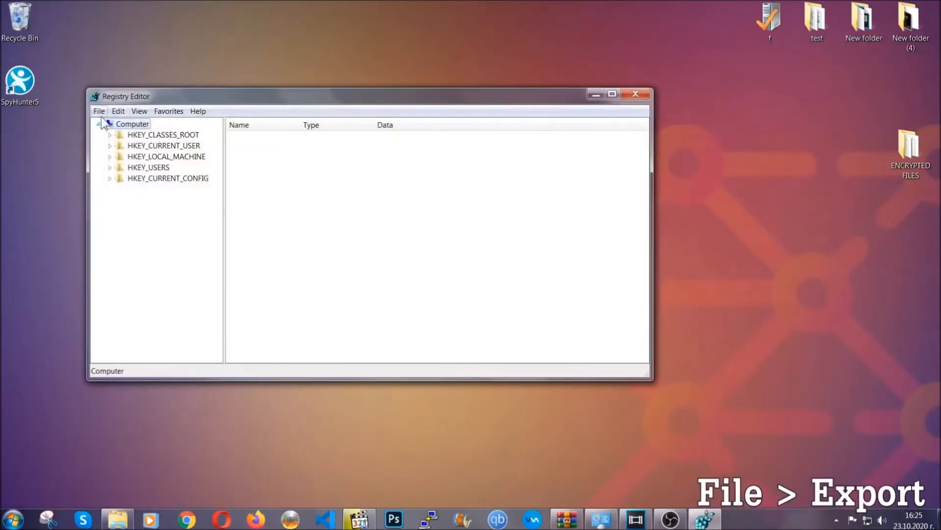
# Step: Export the registry with range All to Desktop as 'BACKUP'
pyautogui.click(99, 111)
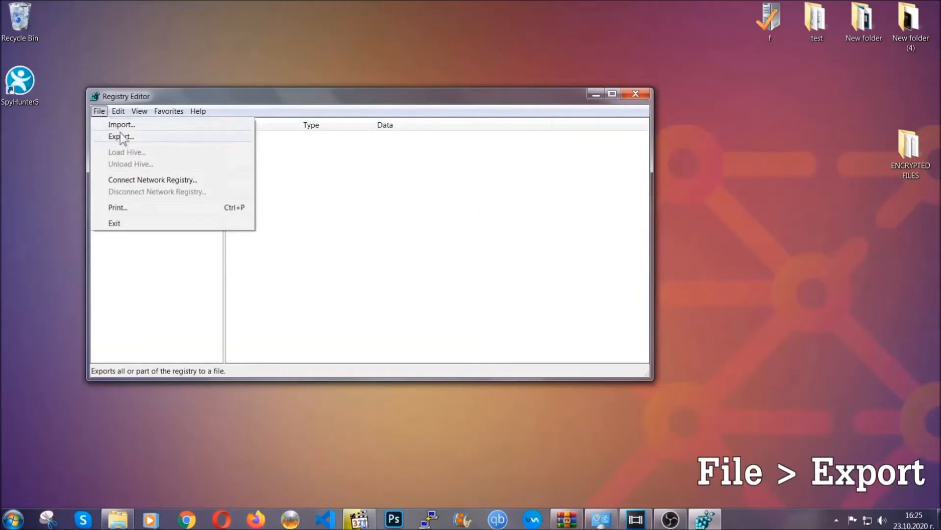
pyautogui.click(120, 136)
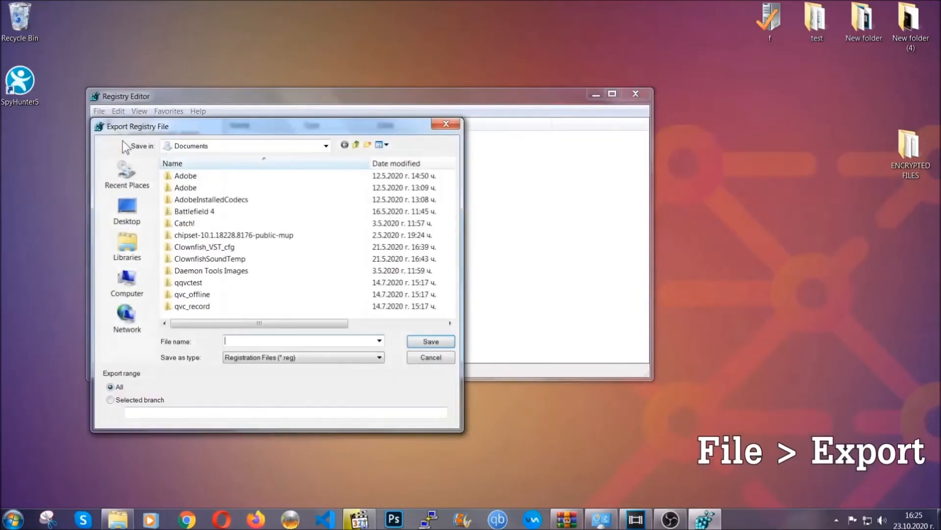
pyautogui.click(126, 210)
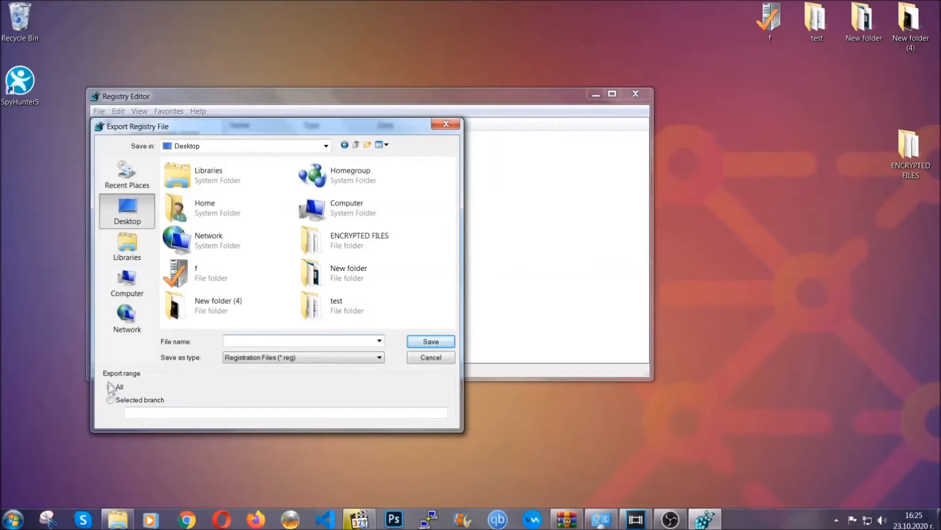
pyautogui.click(112, 387)
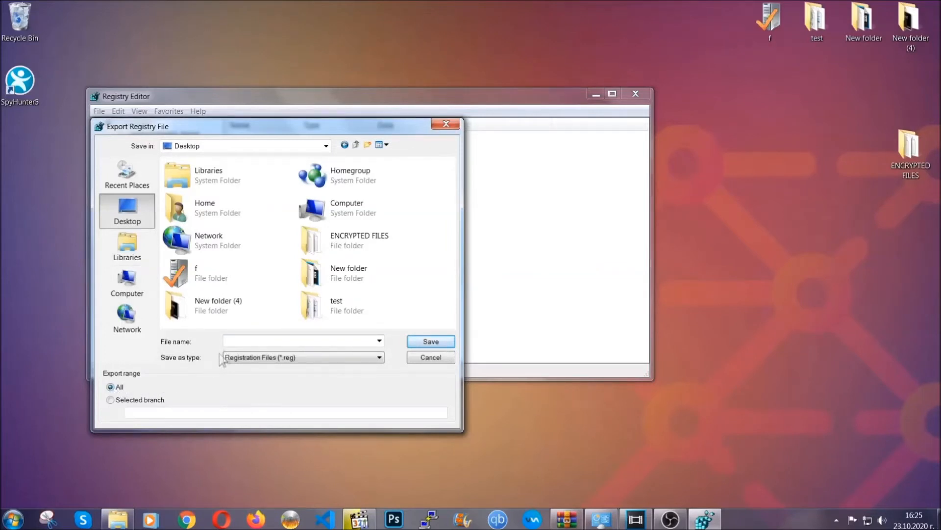
pyautogui.write('BA')
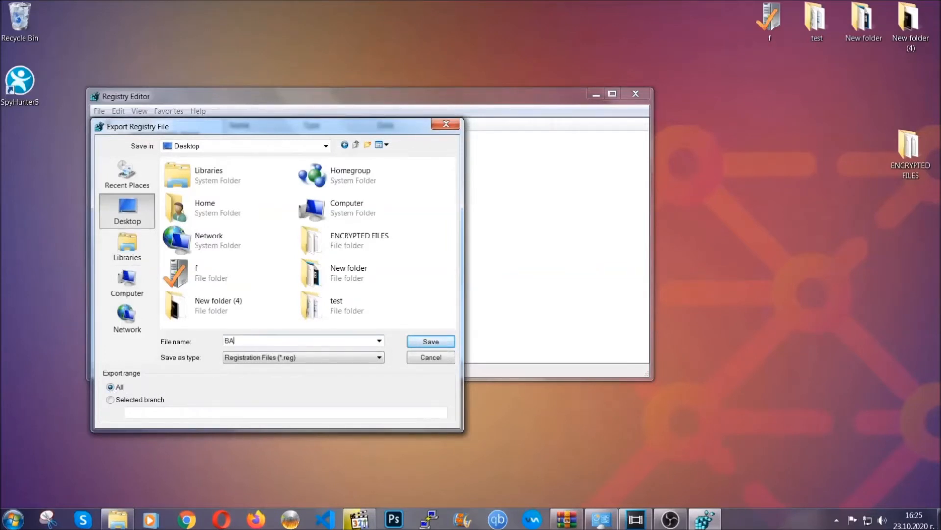
pyautogui.write('CKUP')
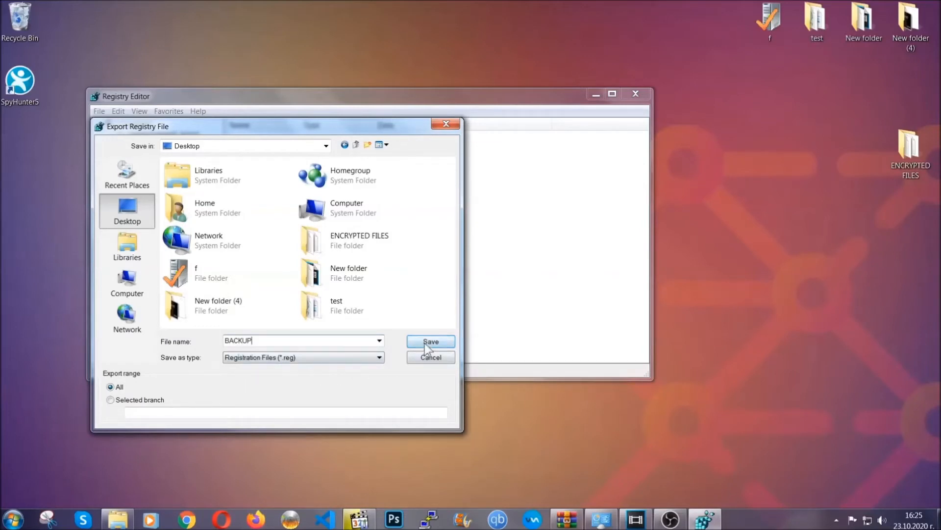
pyautogui.click(431, 342)
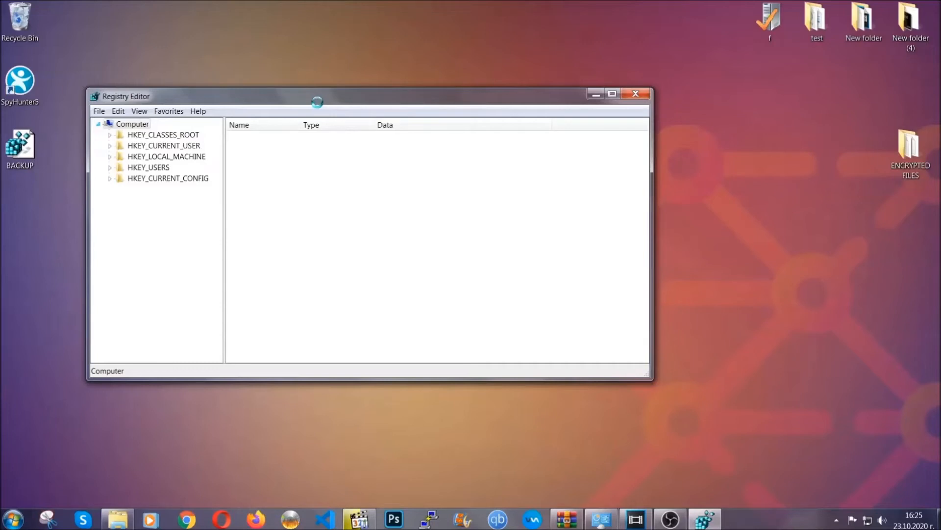
pyautogui.moveTo(317, 96); pyautogui.dragTo(387, 119)
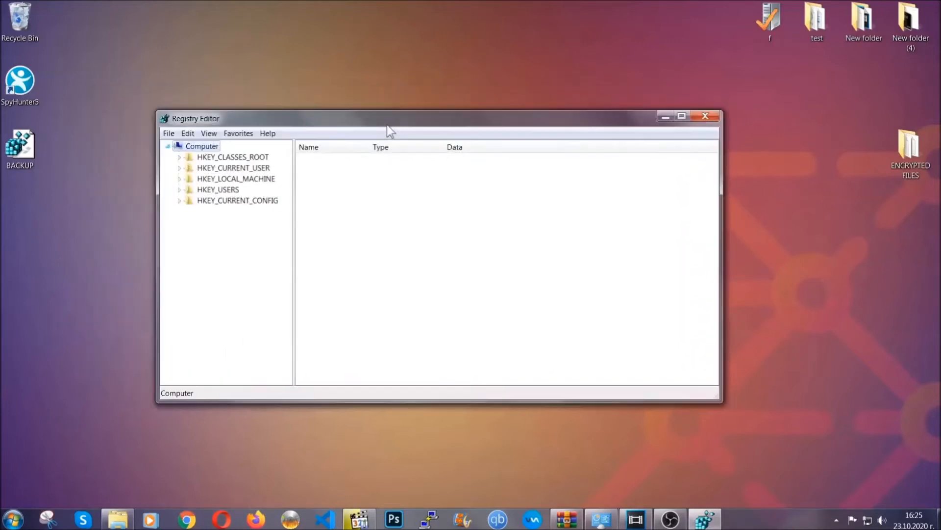
pyautogui.moveTo(387, 118); pyautogui.dragTo(426, 126)
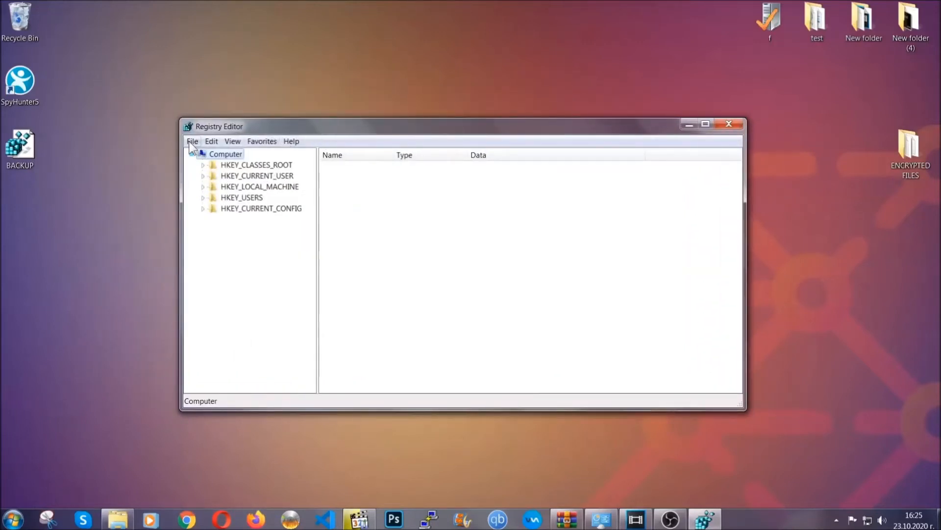
pyautogui.click(192, 142)
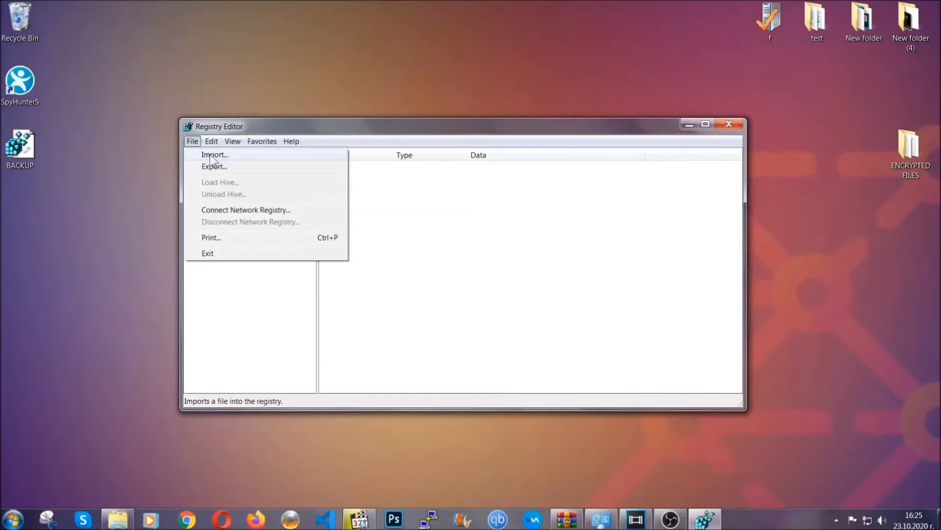
pyautogui.click(192, 141)
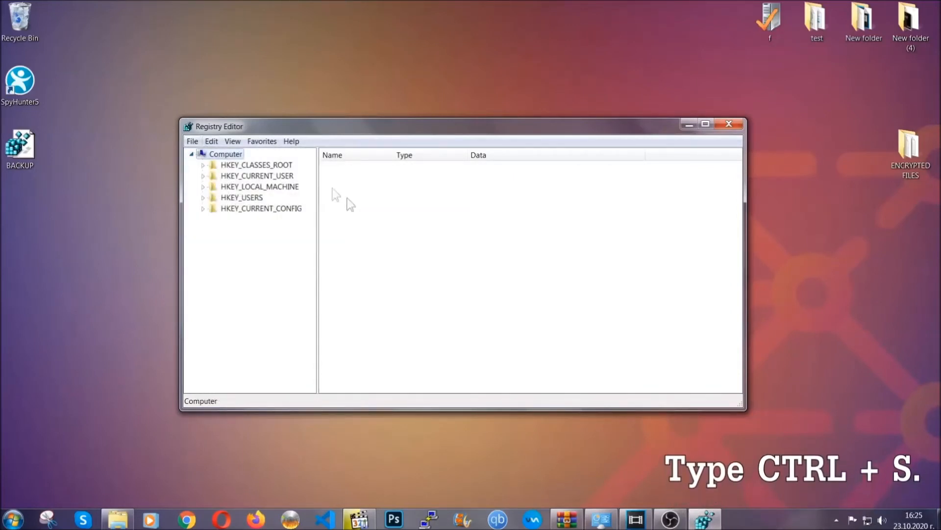
pyautogui.moveTo(453, 259)
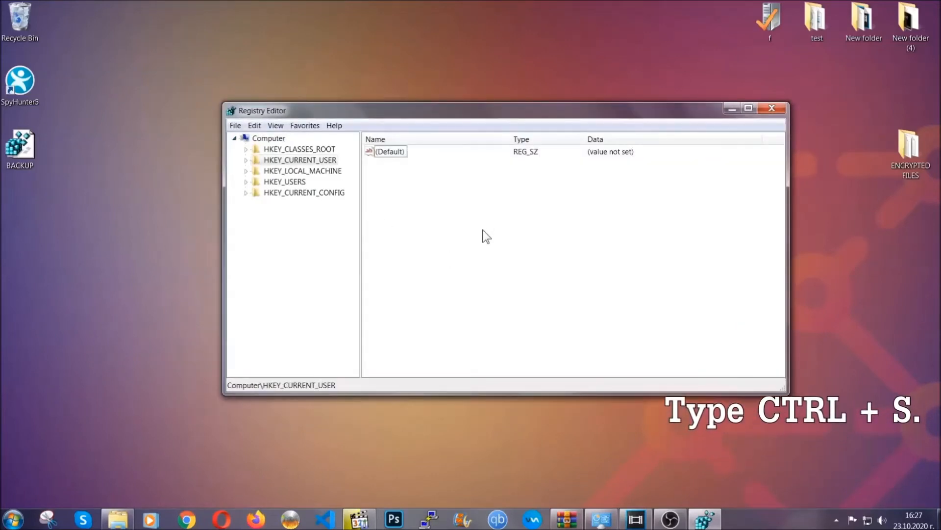
pyautogui.press('ctrl+f')
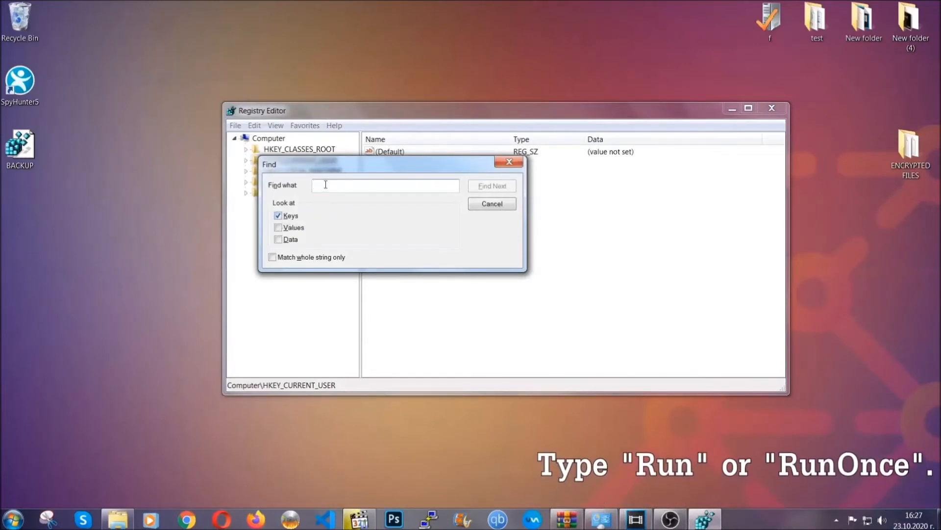
# Step: Find the RunOnce key, then select the neighbouring Run key listing THE VIRUS
pyautogui.write('RunO')
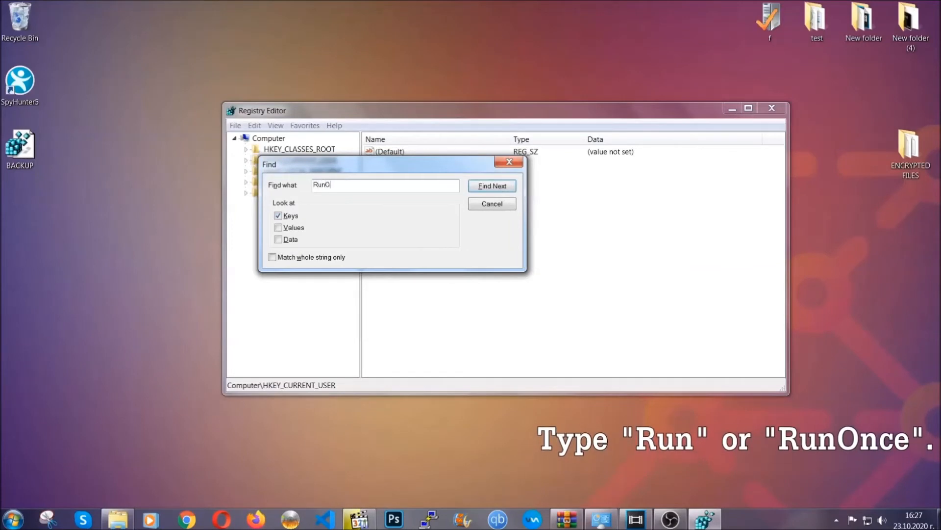
pyautogui.write('nce')
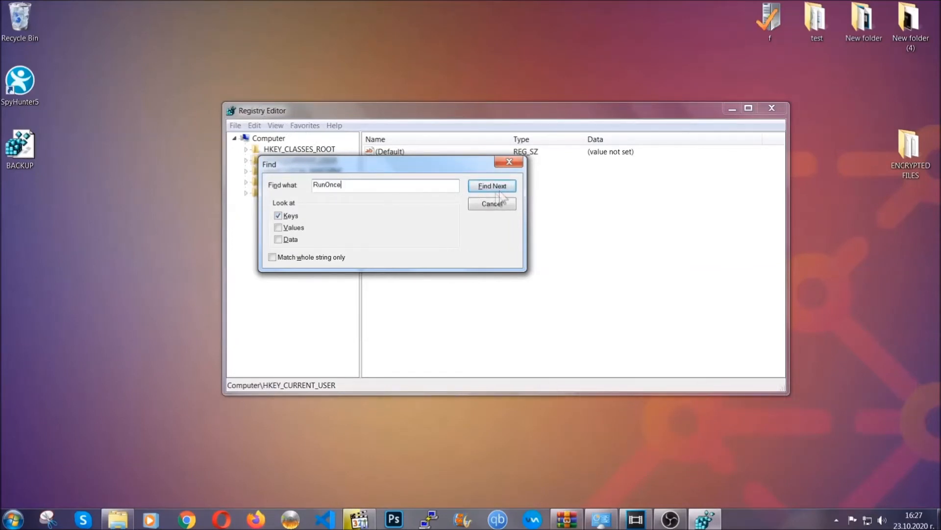
pyautogui.click(492, 186)
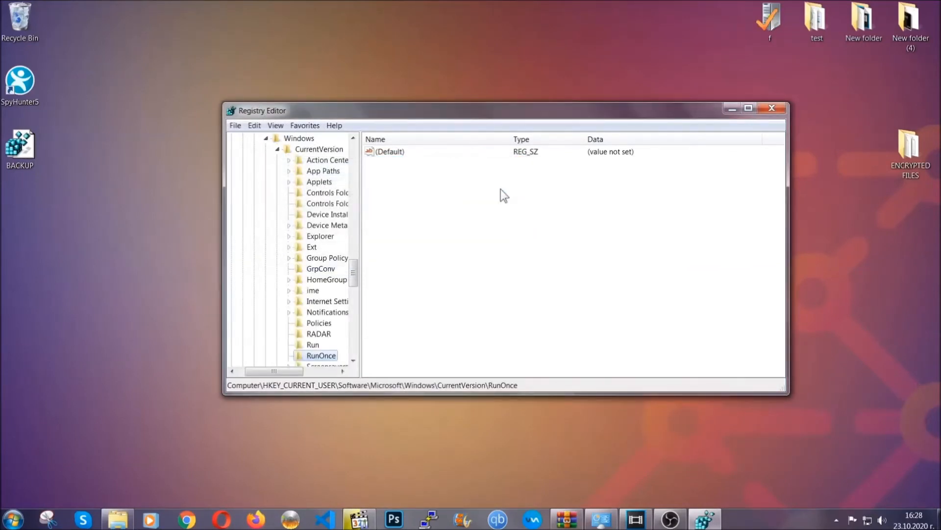
pyautogui.scroll(-3)
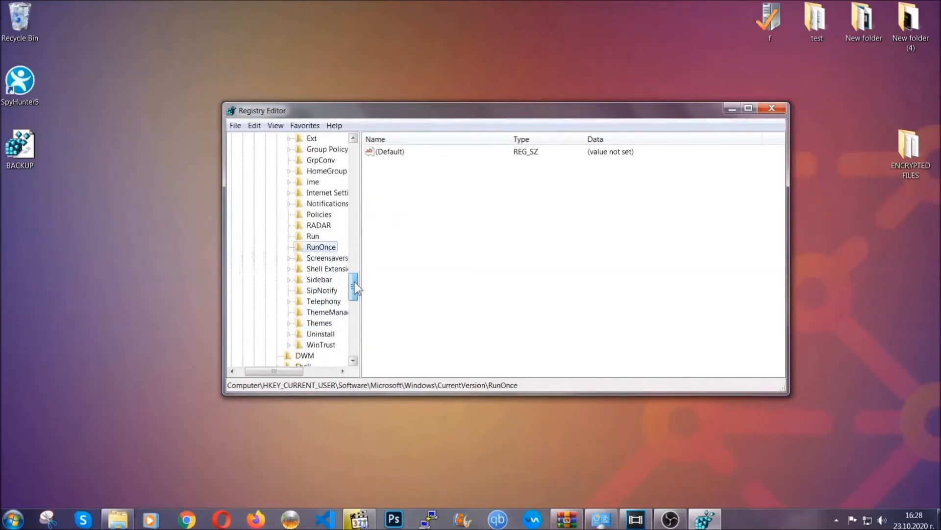
pyautogui.click(313, 236)
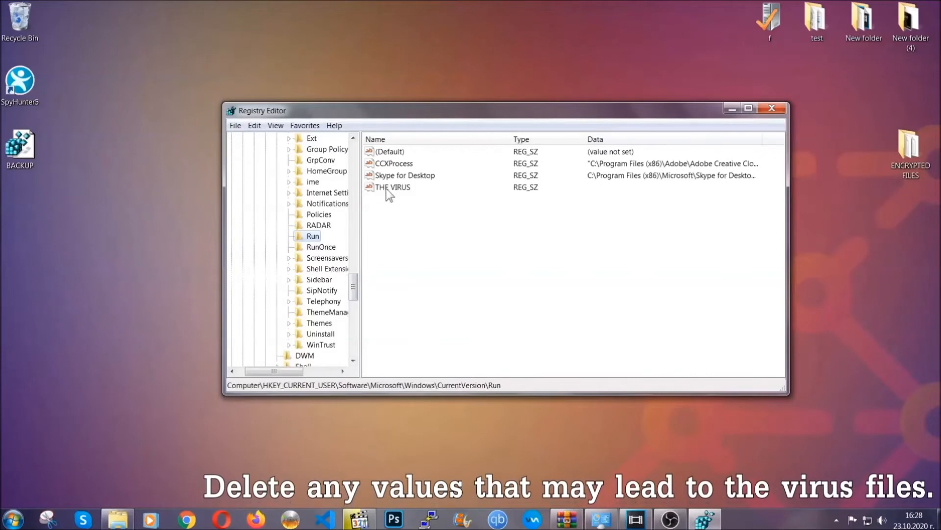
# Step: Delete THE VIRUS from the Run key, close Registry Editor, and bring up Chrome's recovery article
pyautogui.rightClick(393, 187)
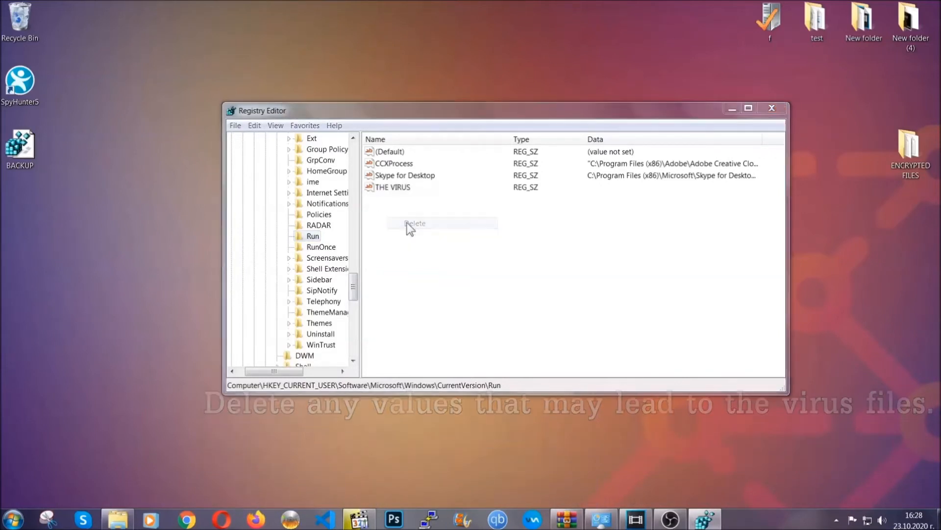
pyautogui.click(415, 222)
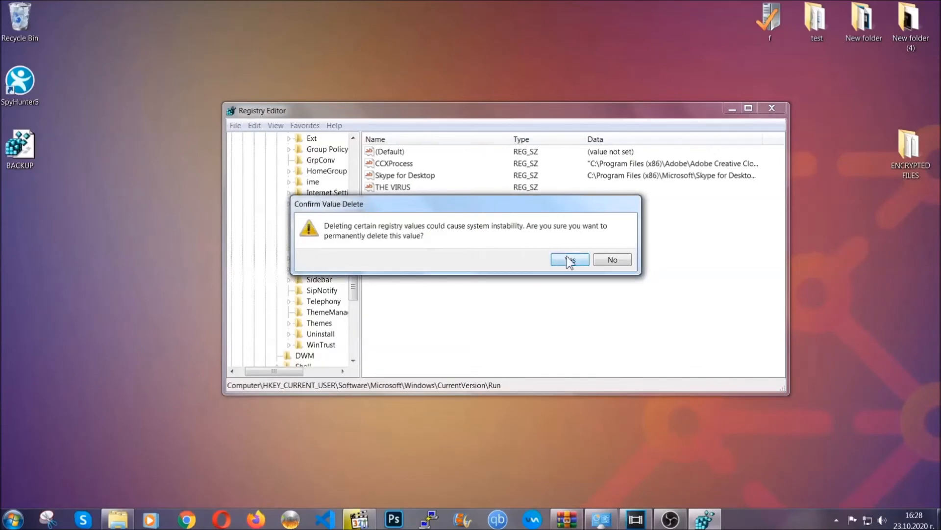
pyautogui.click(569, 260)
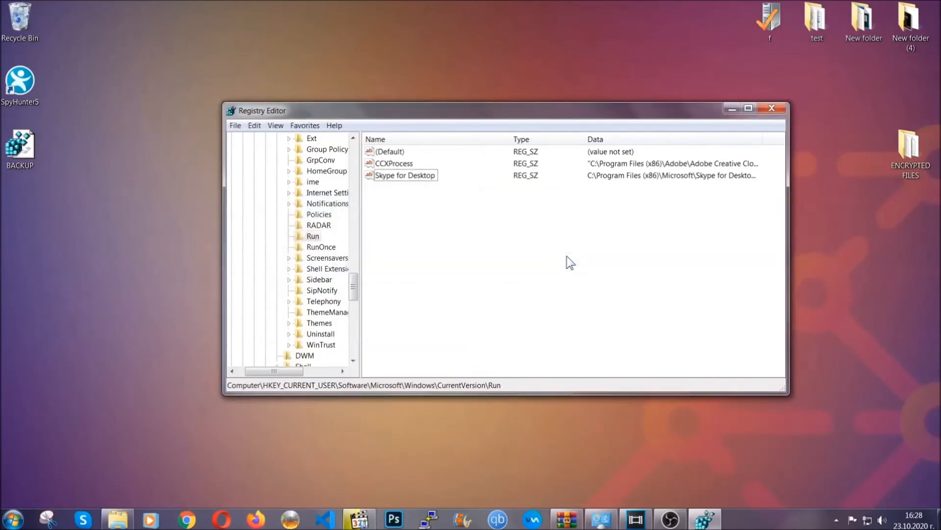
pyautogui.moveTo(772, 108)
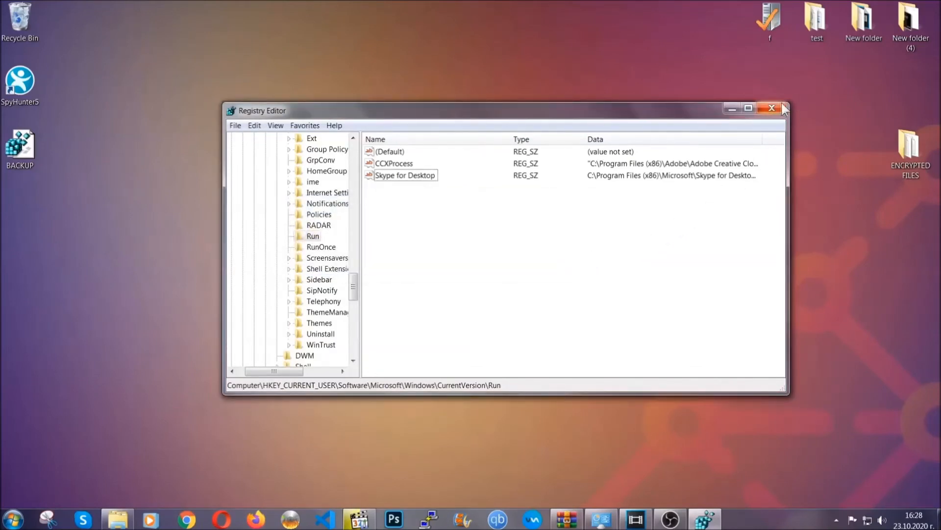
pyautogui.click(772, 108)
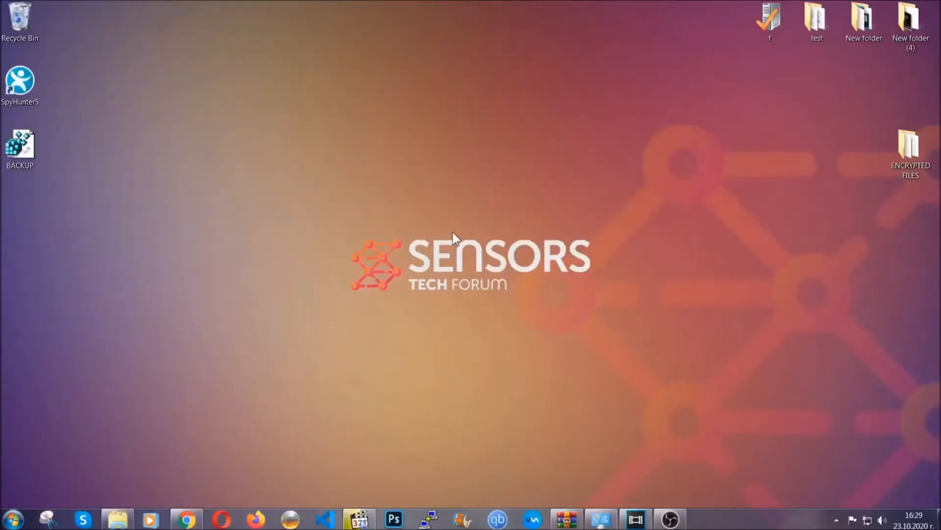
pyautogui.moveTo(294, 356)
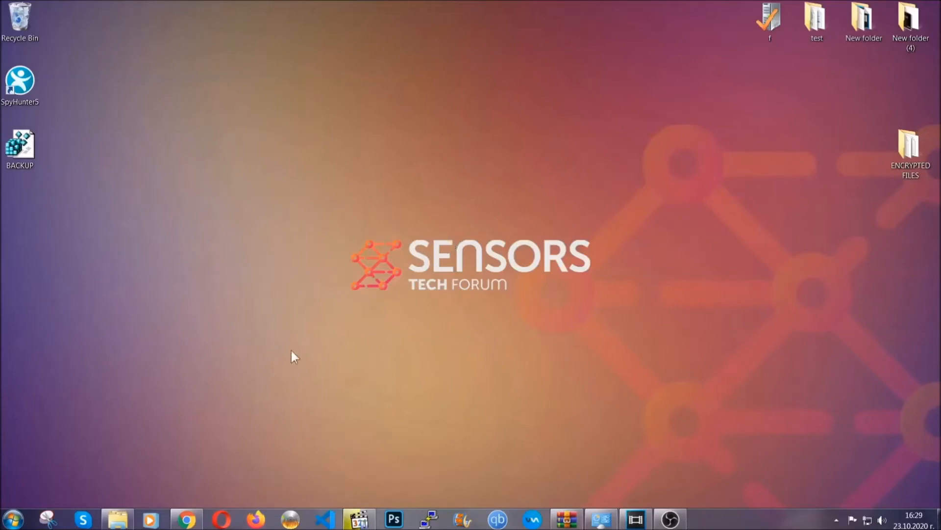
pyautogui.click(186, 518)
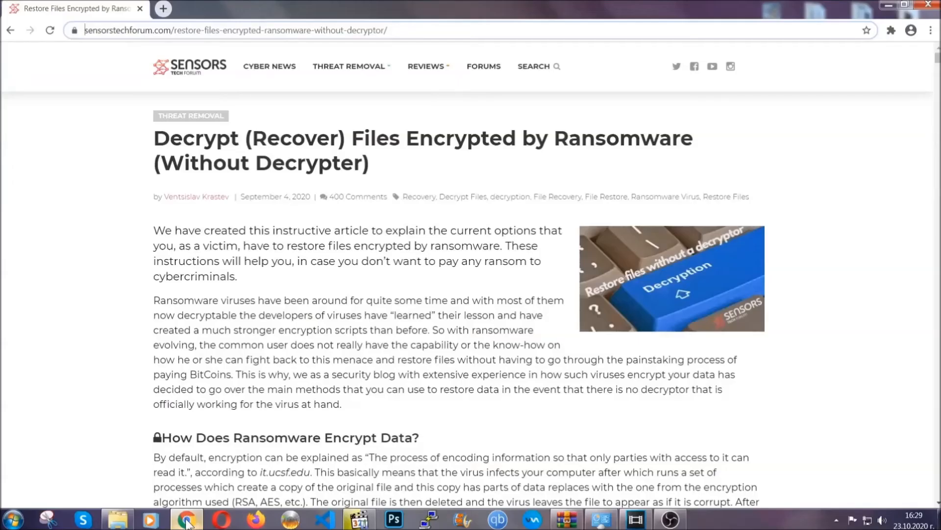
pyautogui.moveTo(123, 91)
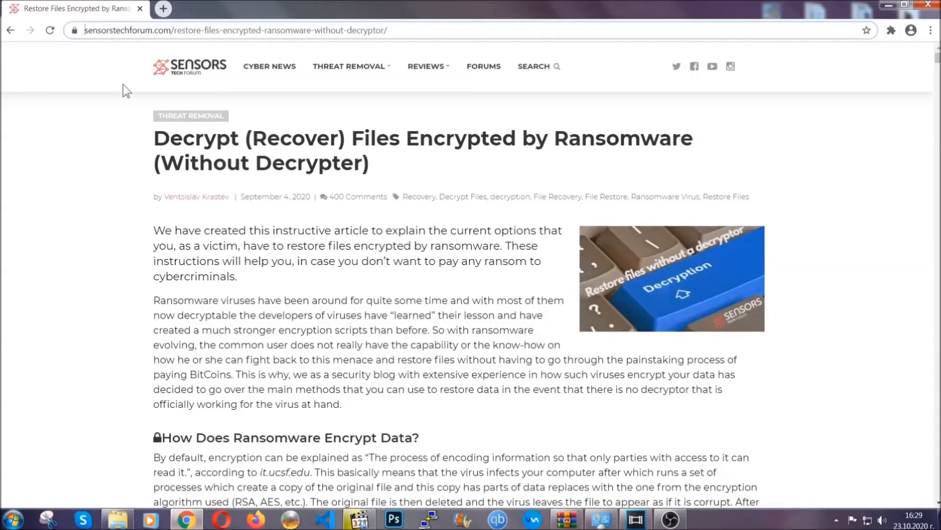
# Step: Scroll the SensorsTechForum article to expand Method 2, Restore Data via Windows Backup
pyautogui.click(234, 30)
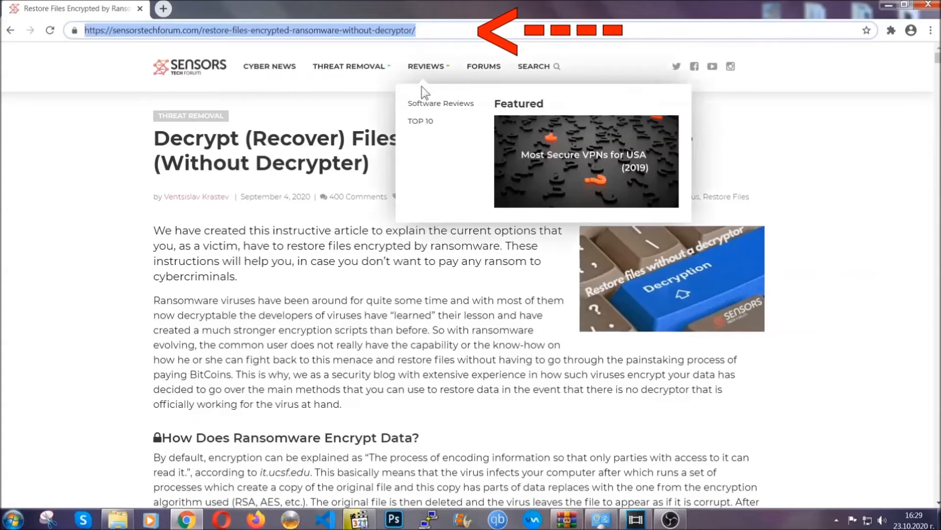
pyautogui.scroll(-3)
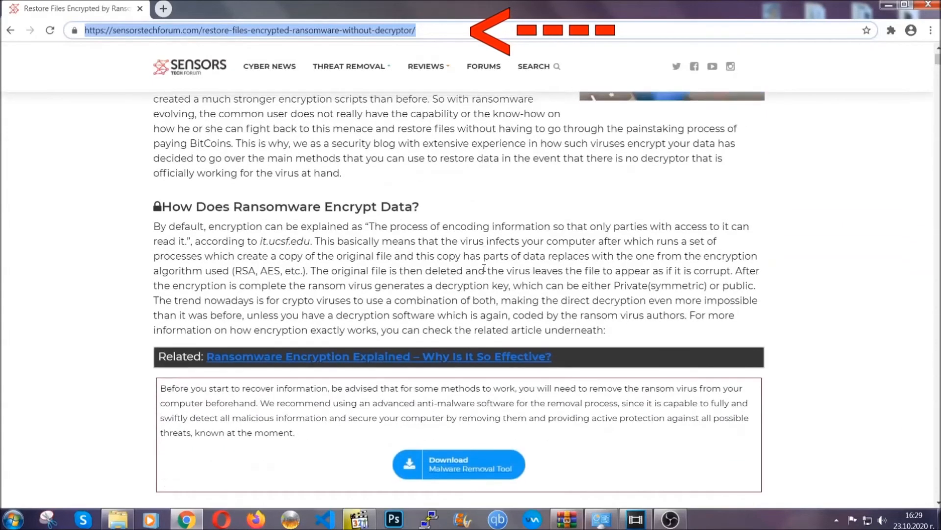
pyautogui.scroll(-3)
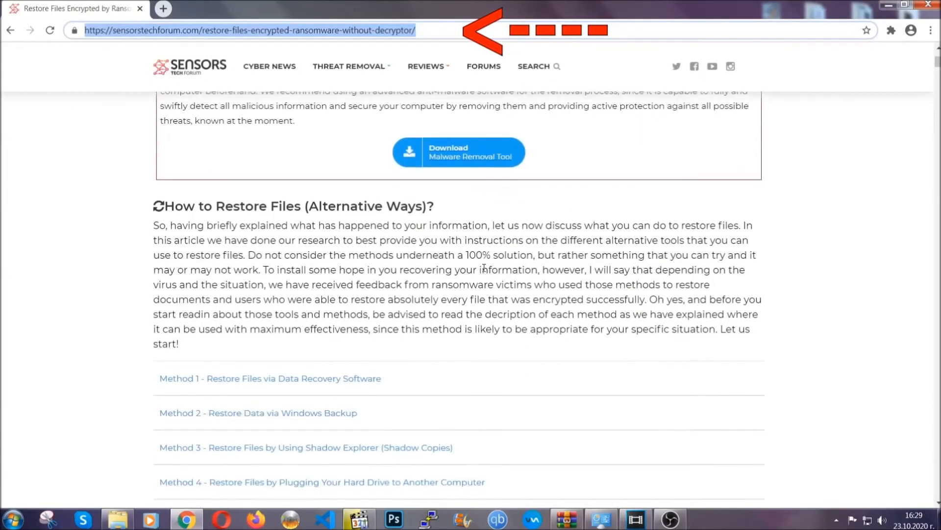
pyautogui.scroll(-3)
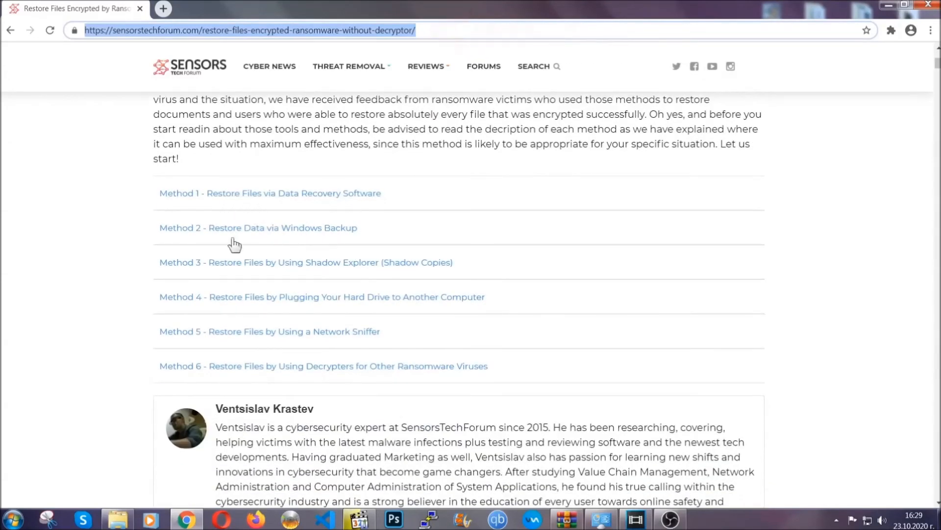
pyautogui.moveTo(311, 269)
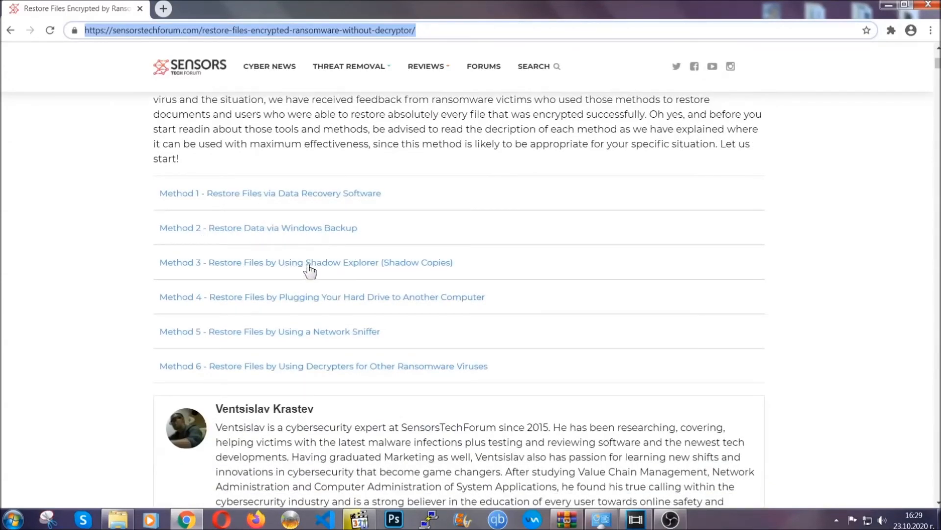
pyautogui.moveTo(337, 310)
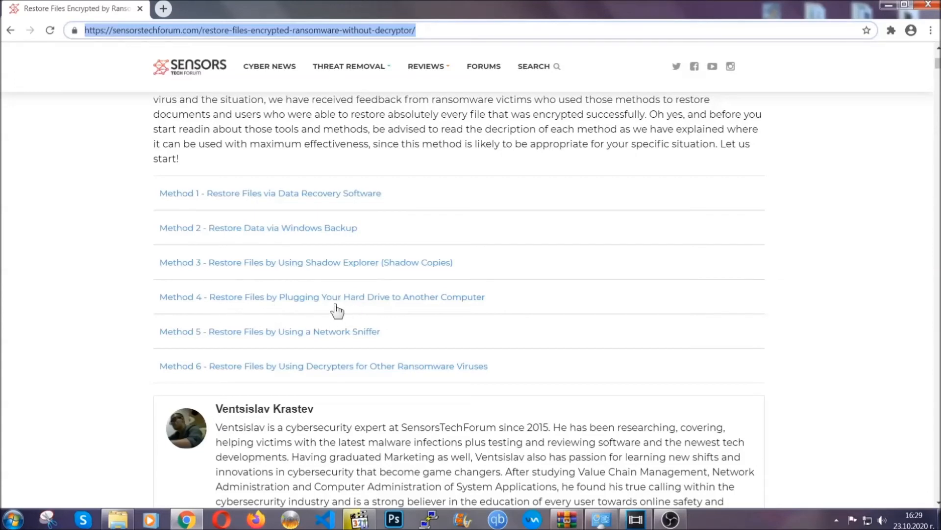
pyautogui.click(258, 227)
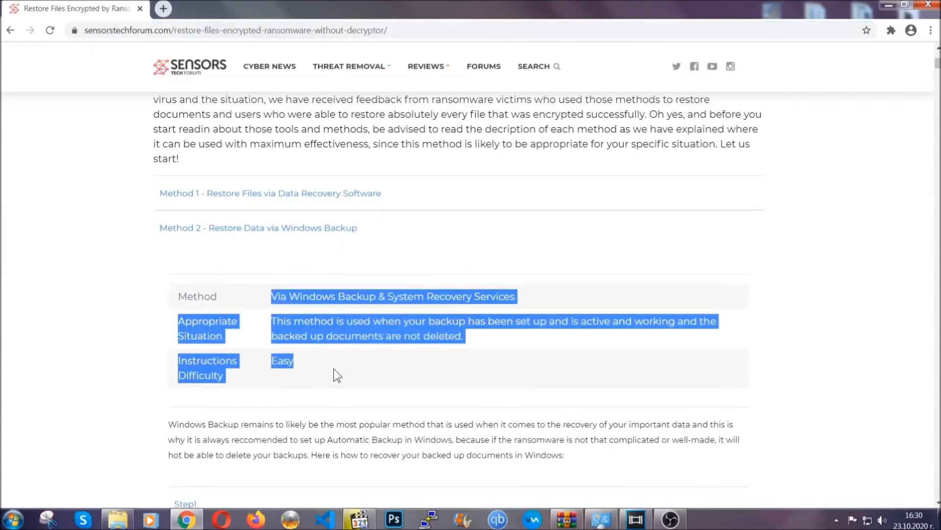
# Step: Expand Step1 of the Windows Backup method, page through its steps, then minimize Chrome
pyautogui.scroll(-3)
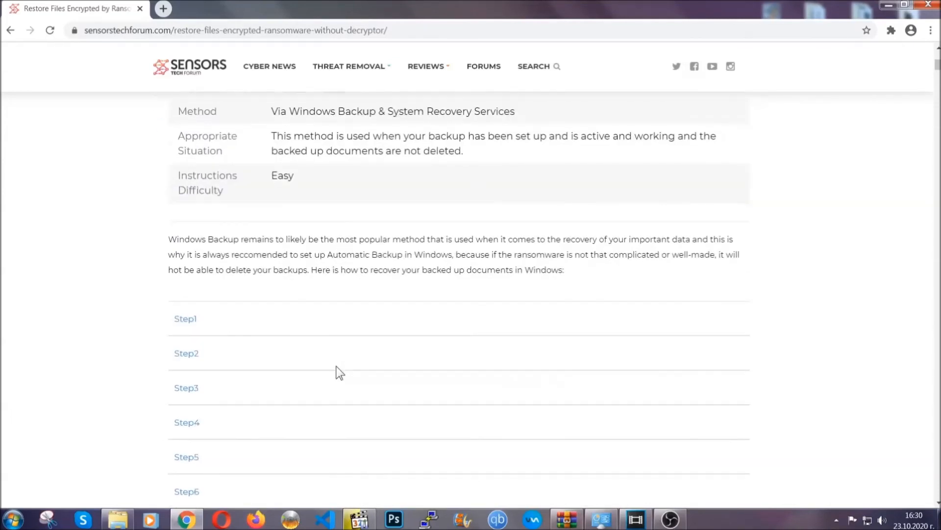
pyautogui.click(185, 319)
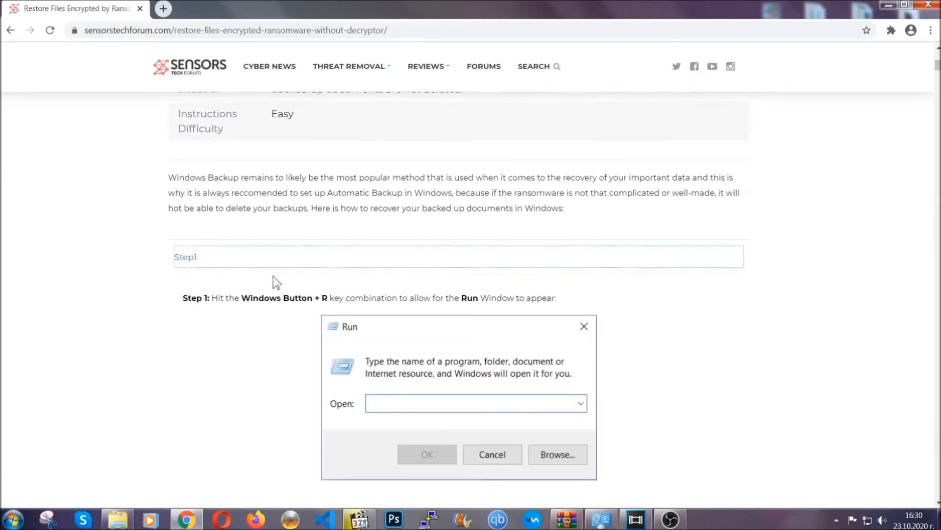
pyautogui.scroll(-3)
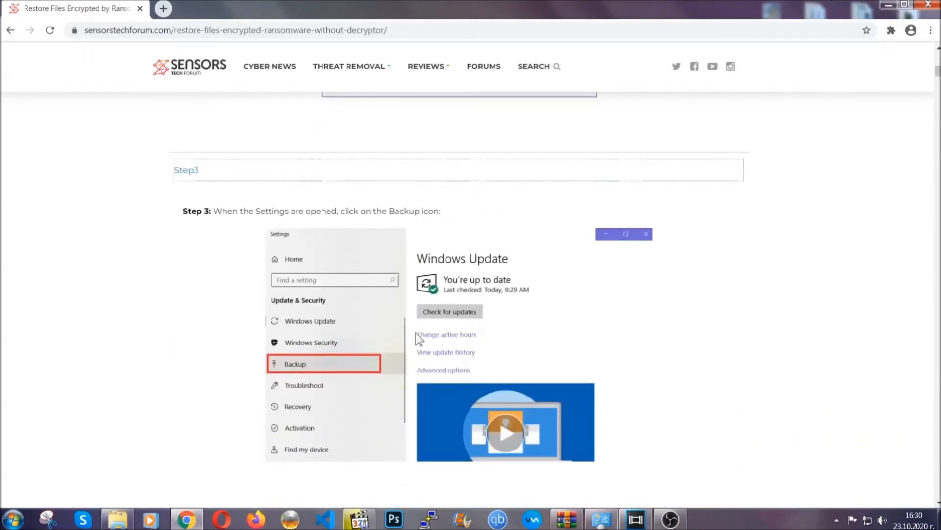
pyautogui.scroll(-3)
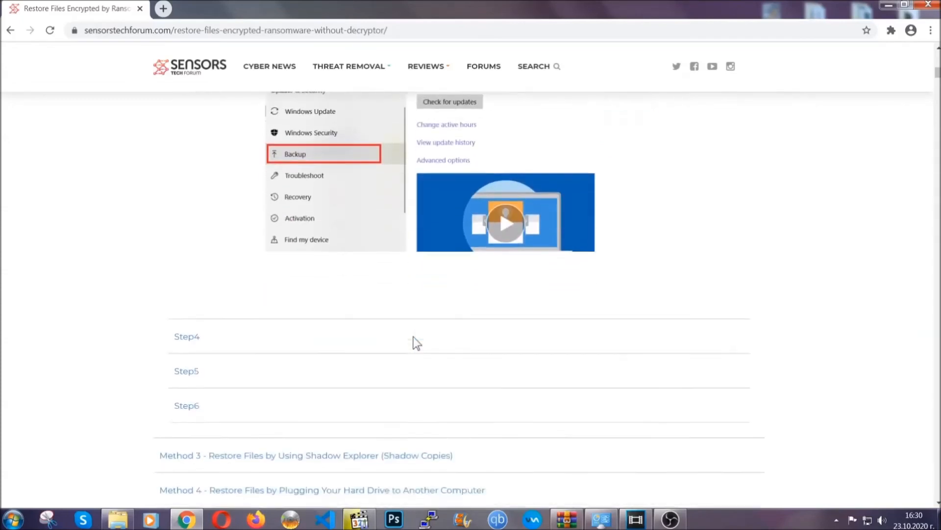
pyautogui.scroll(-3)
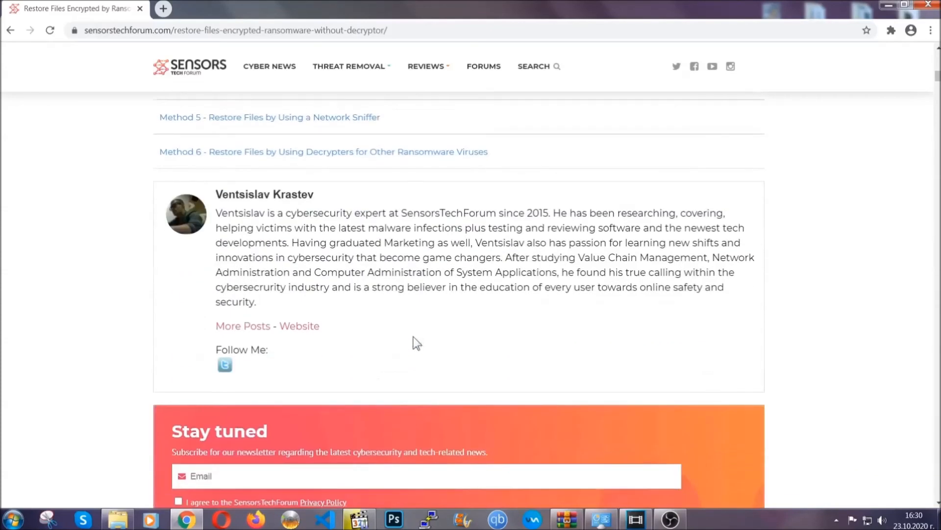
pyautogui.scroll(3)
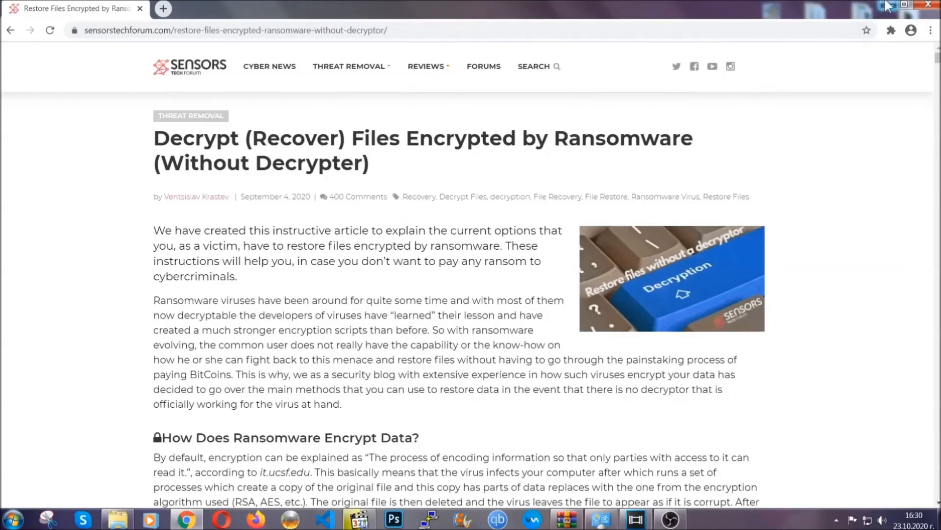
pyautogui.click(909, 5)
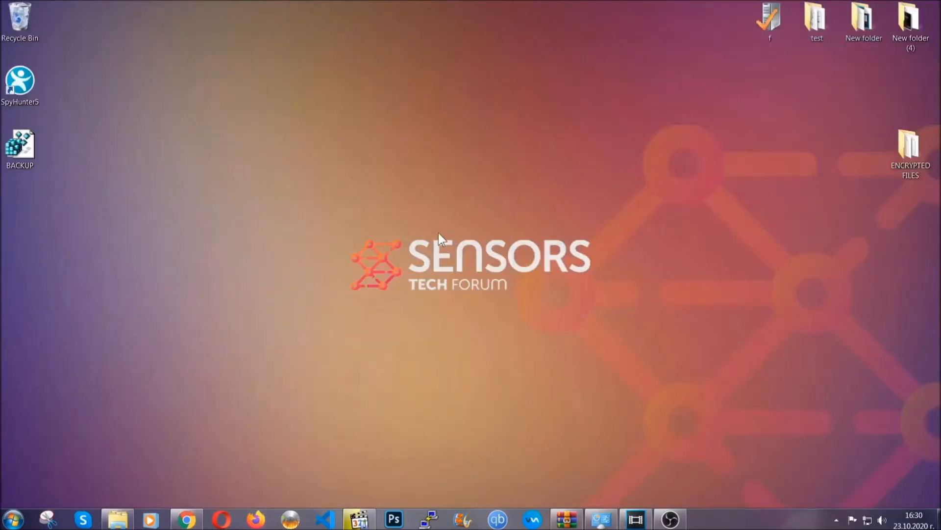